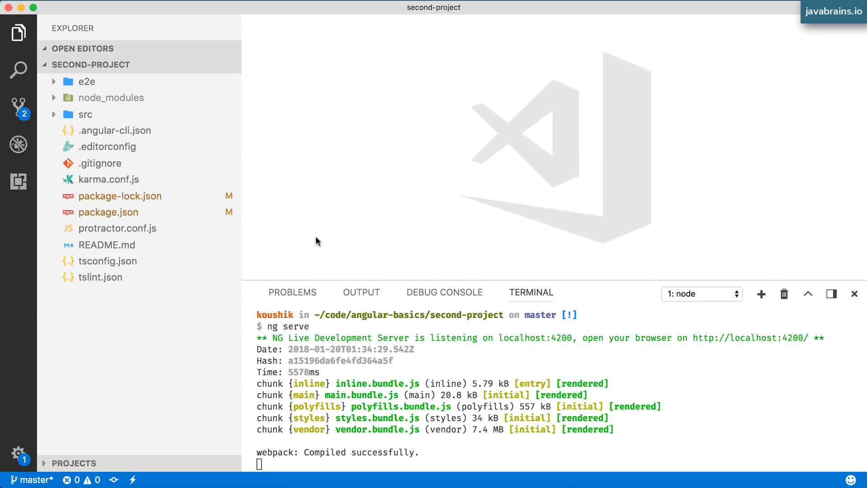
- Empty app.component.html and delete the title = 'app' line from AppComponent
click(85, 114)
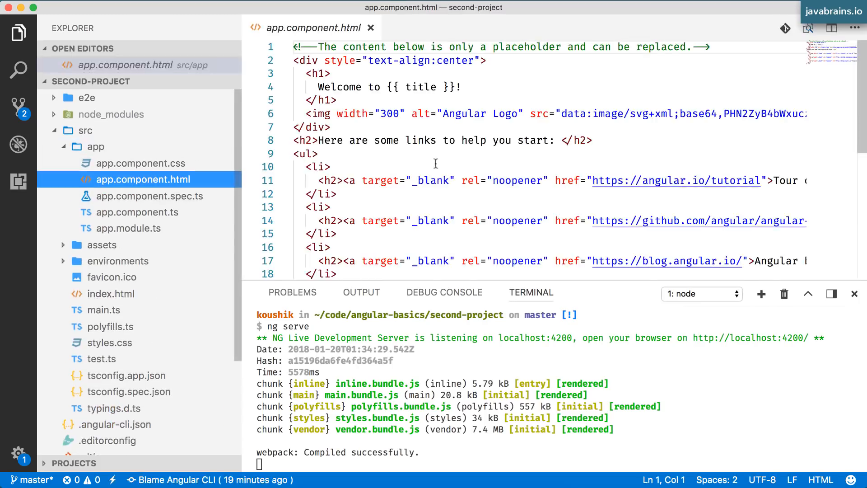
key(cmd+a)
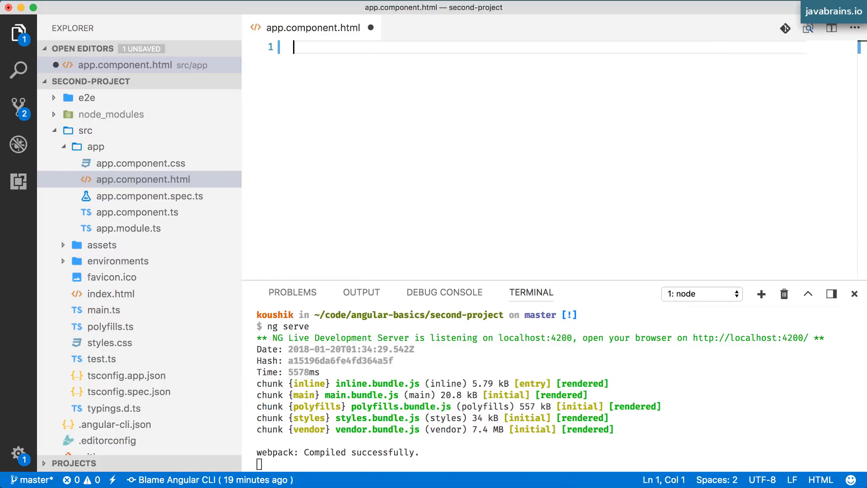
click(137, 211)
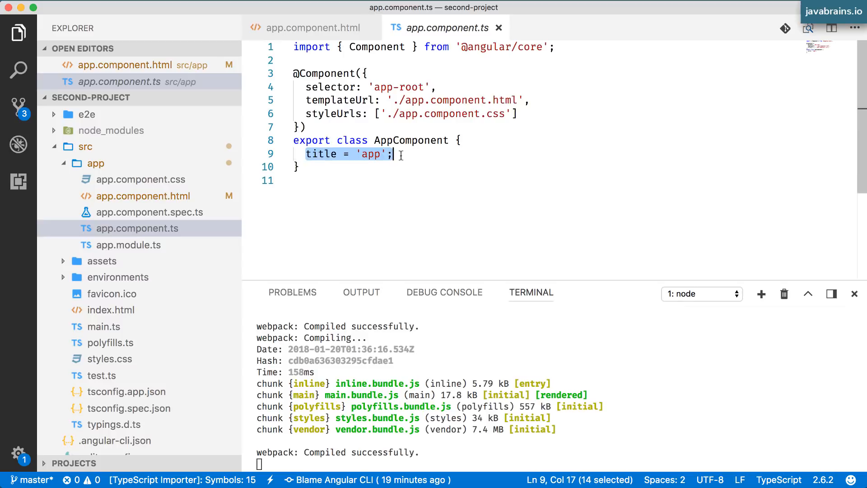
key(Backspace)
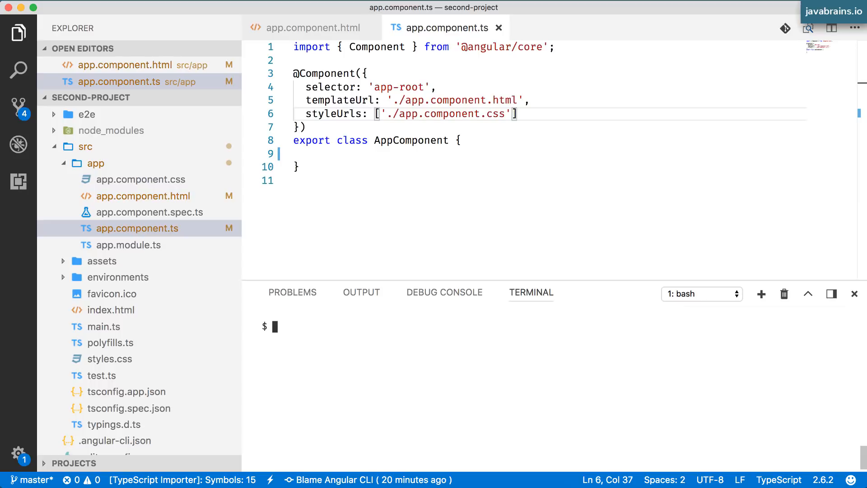
- Run ng generate component address-card in the terminal
text(ng)
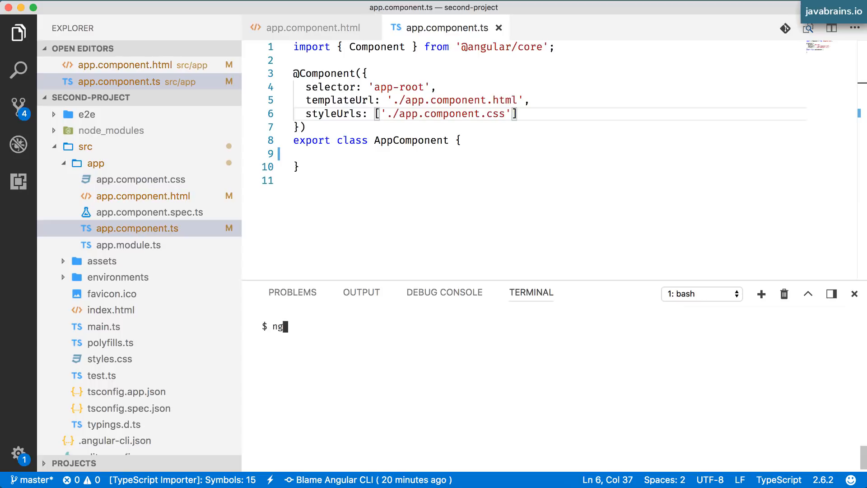
text(generate c)
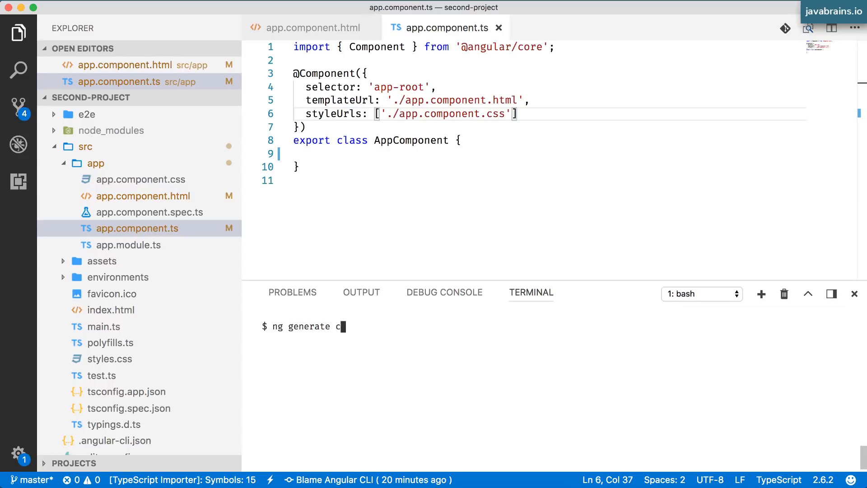
text(omponent ad)
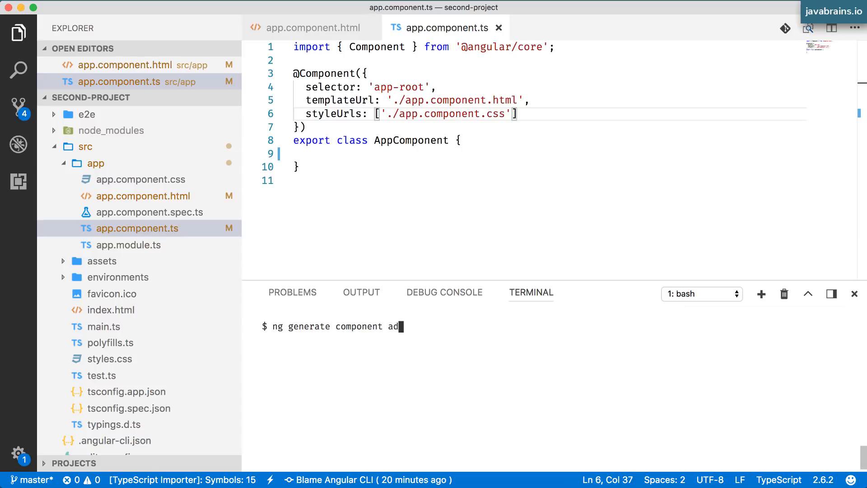
text(ress-card)
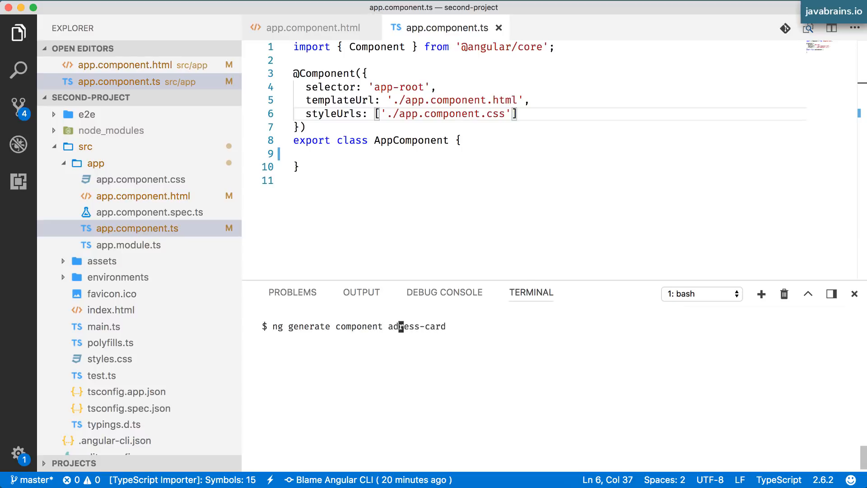
text(dr)
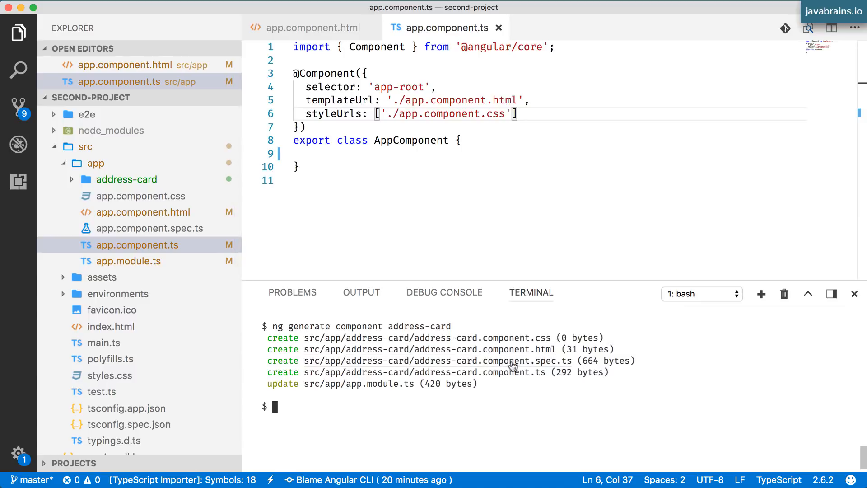
mouse_move(358, 384)
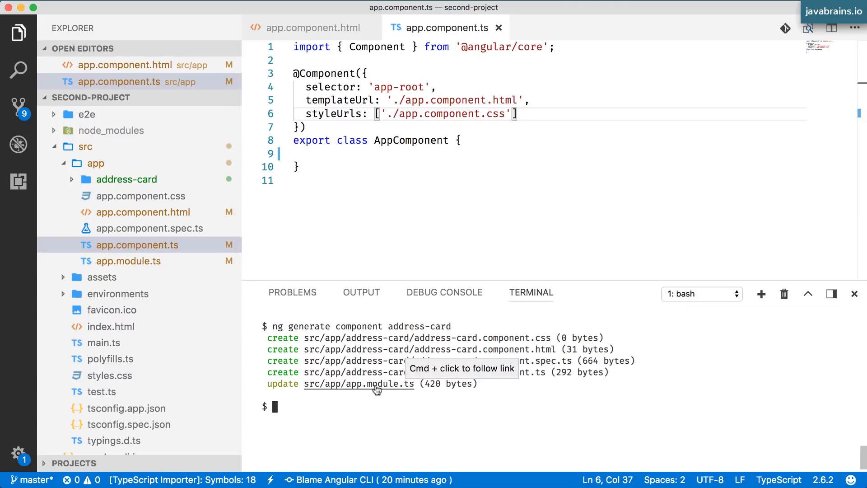
mouse_move(397, 387)
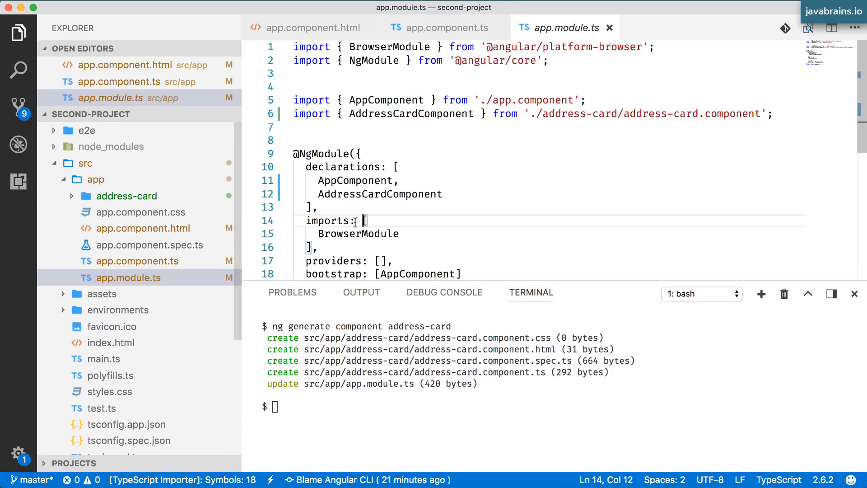
- Make the root template hold only <app-address-card></app-address-card> and restart ng serve
double_click(380, 194)
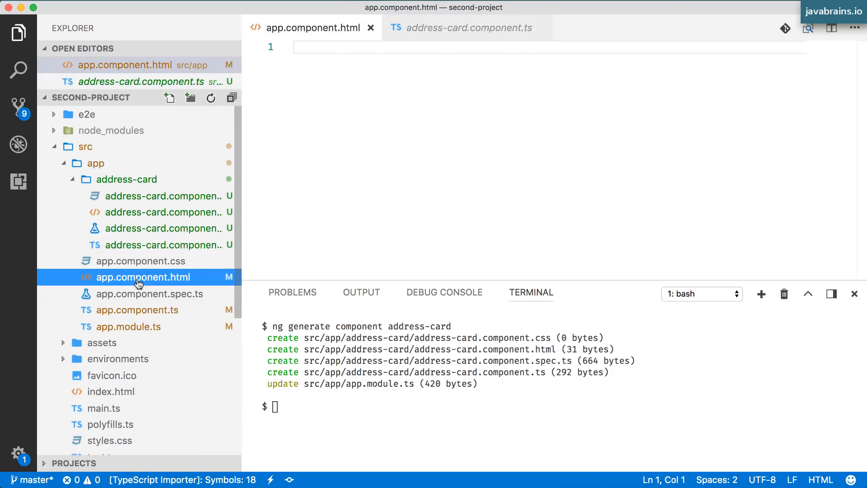
text(<a)
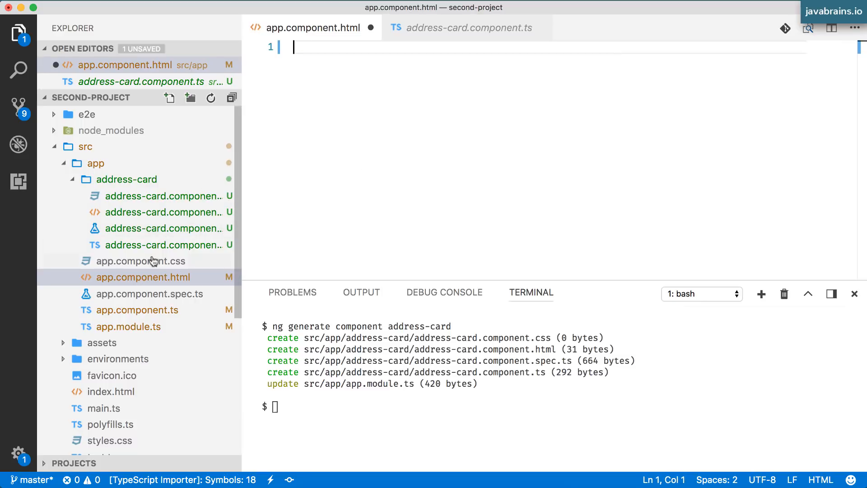
click(140, 277)
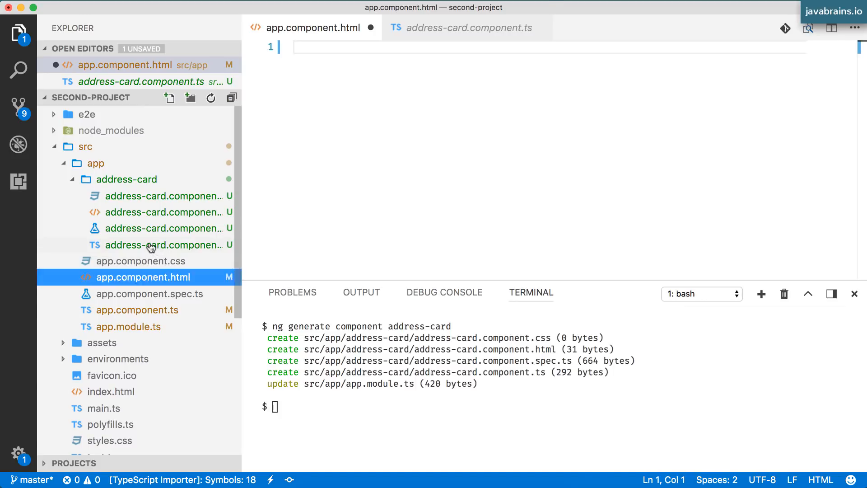
click(459, 28)
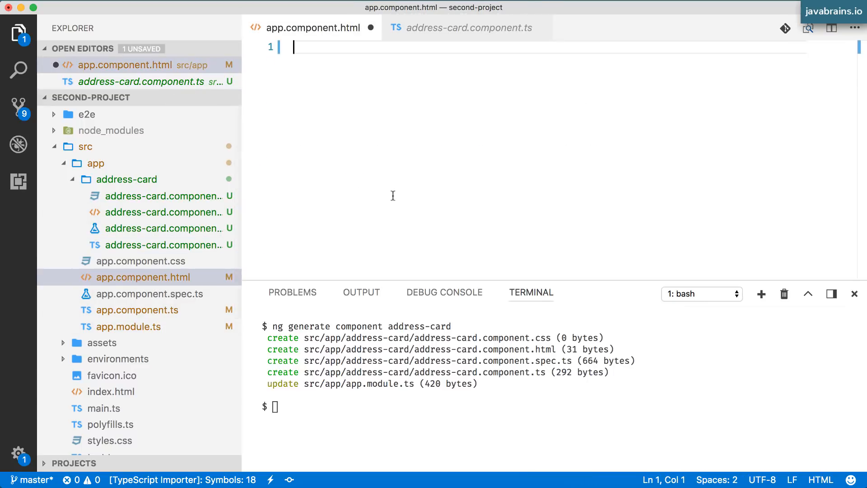
text(<app-address-card></app-address-card>)
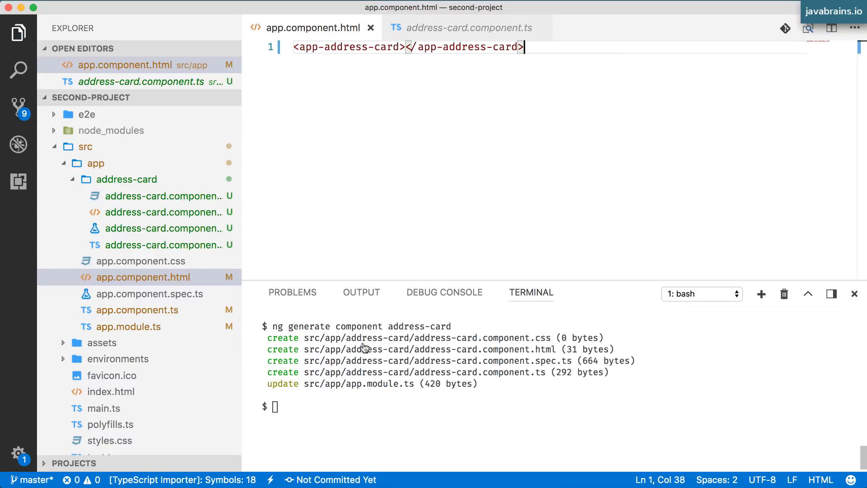
text(ng ser)
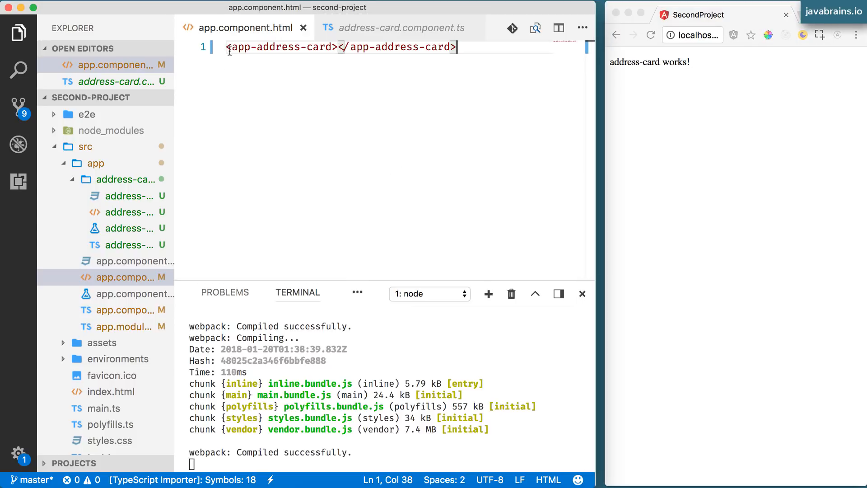
- Replace the address-card <p> placeholder with a static div of name, job, address and phones
click(403, 28)
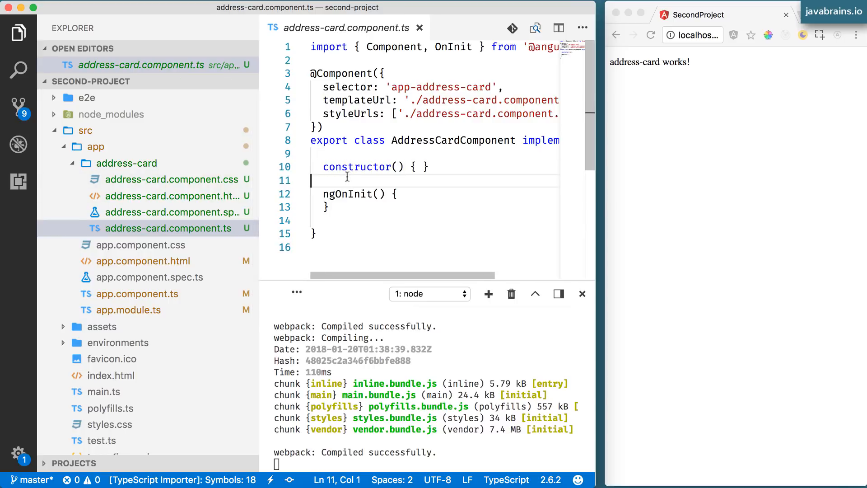
mouse_move(468, 177)
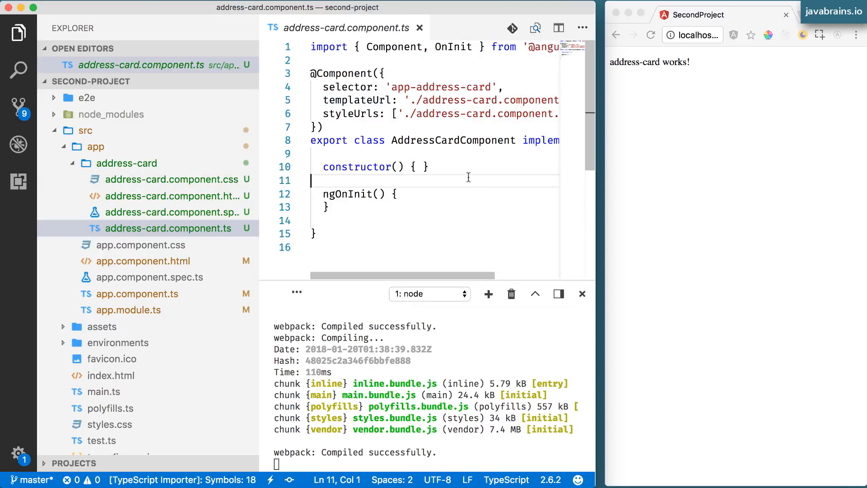
mouse_move(431, 154)
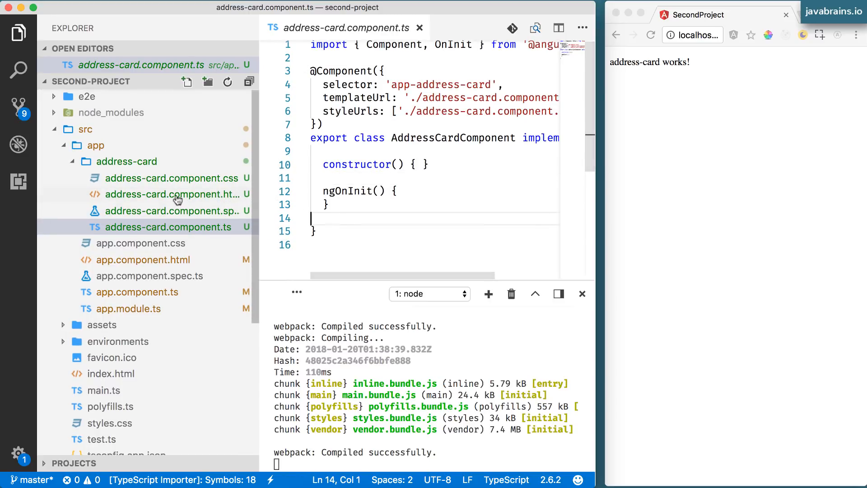
click(173, 194)
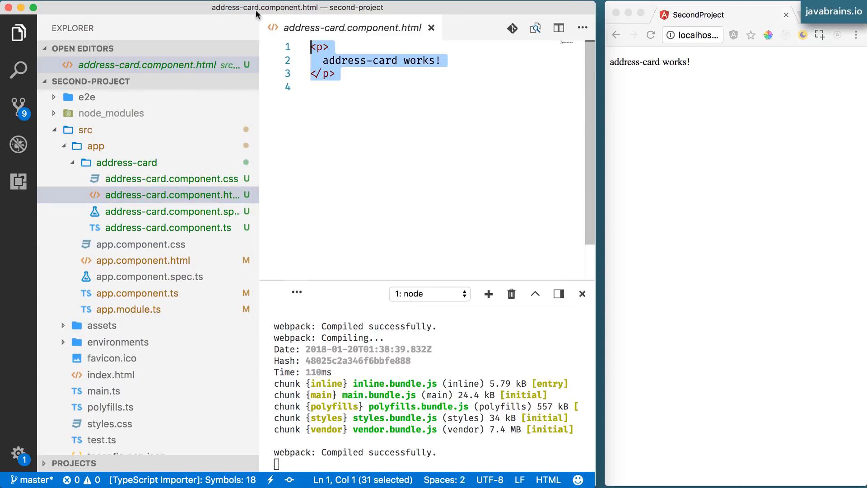
text(<div)
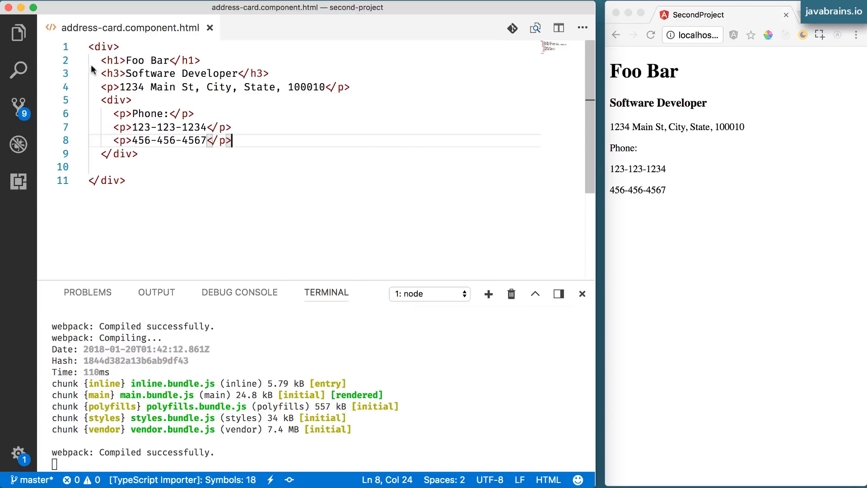
mouse_move(18, 33)
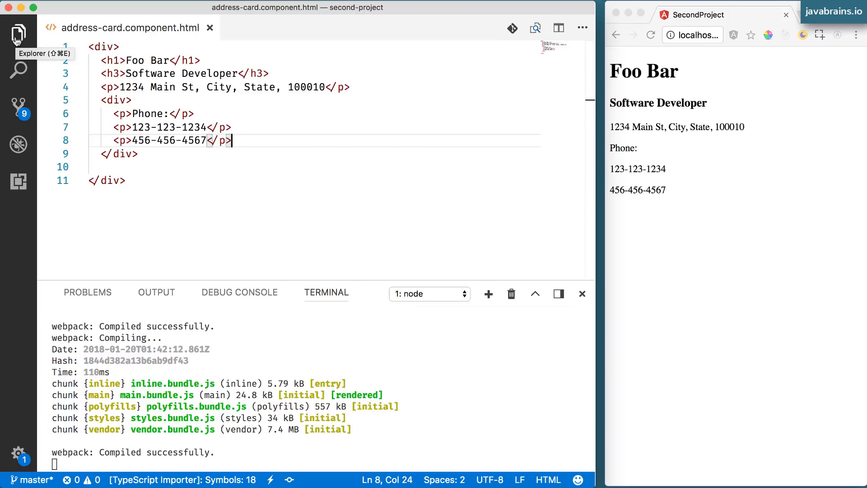
- Reopen the Explorer, open address-card.component.ts, and return to the template tab
click(178, 113)
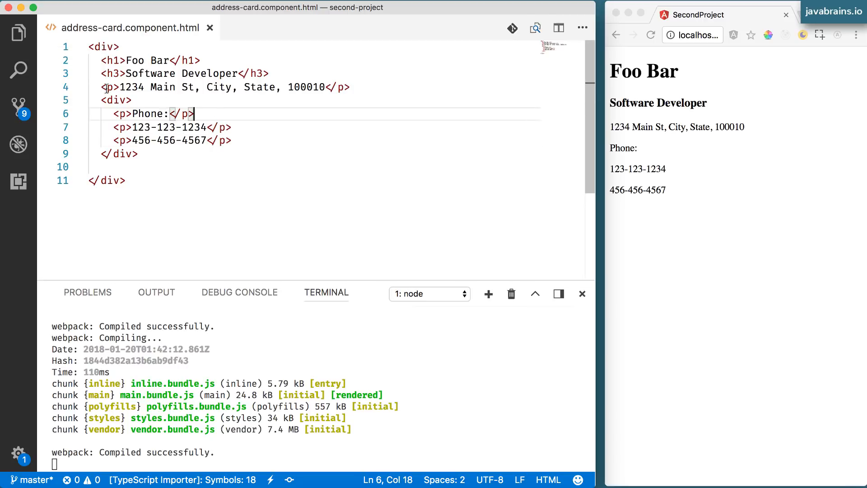
click(19, 32)
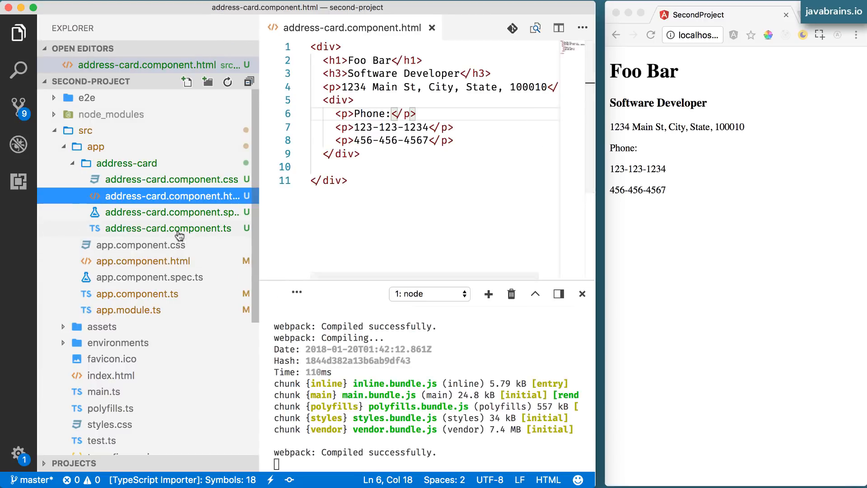
click(168, 228)
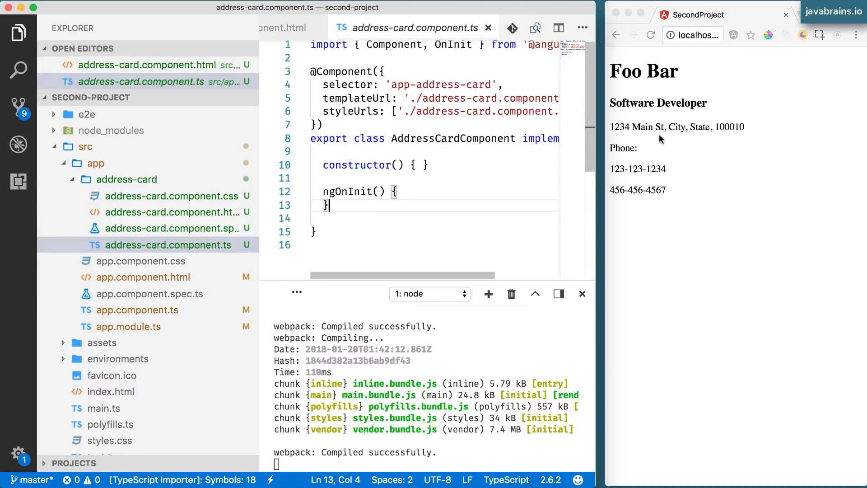
mouse_move(382, 168)
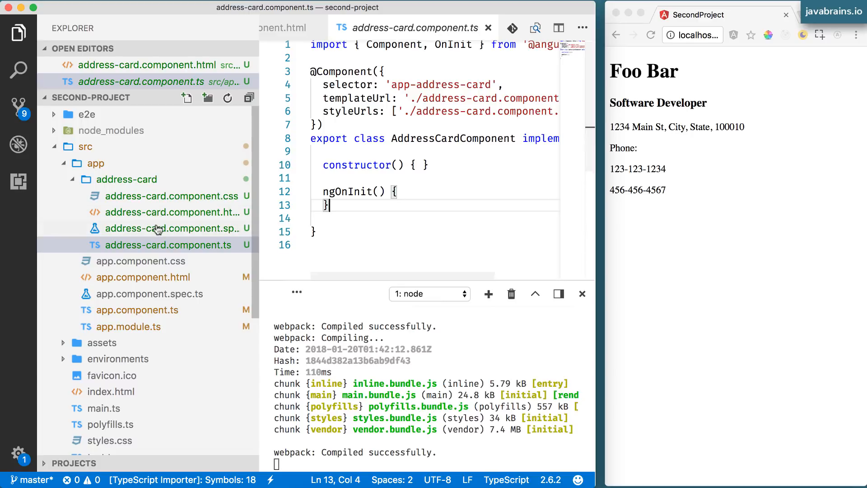
click(173, 212)
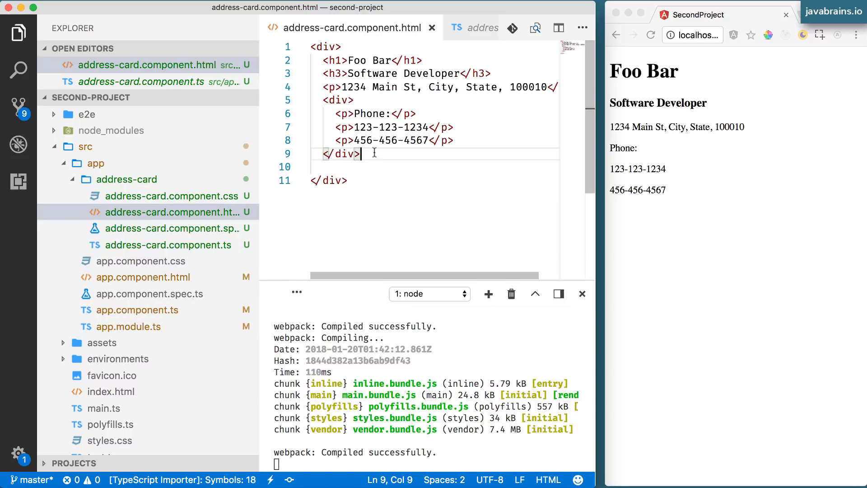
mouse_move(412, 118)
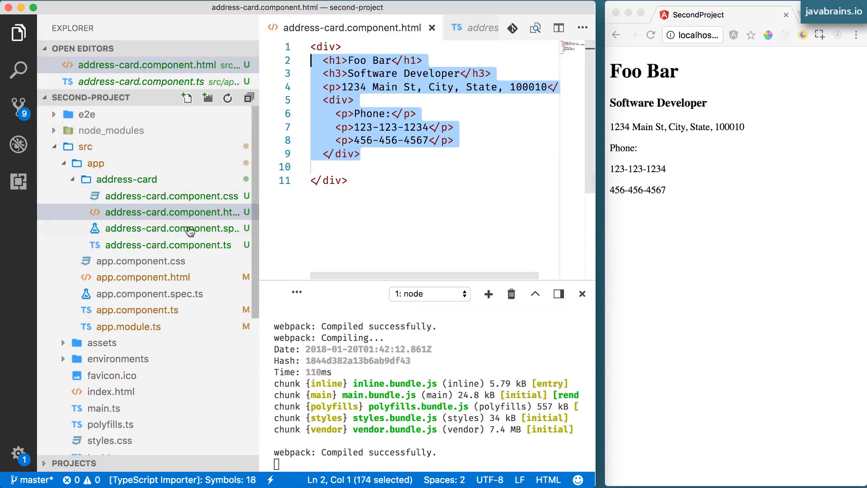
- Start a user = { field at the top of the address-card class
click(170, 245)
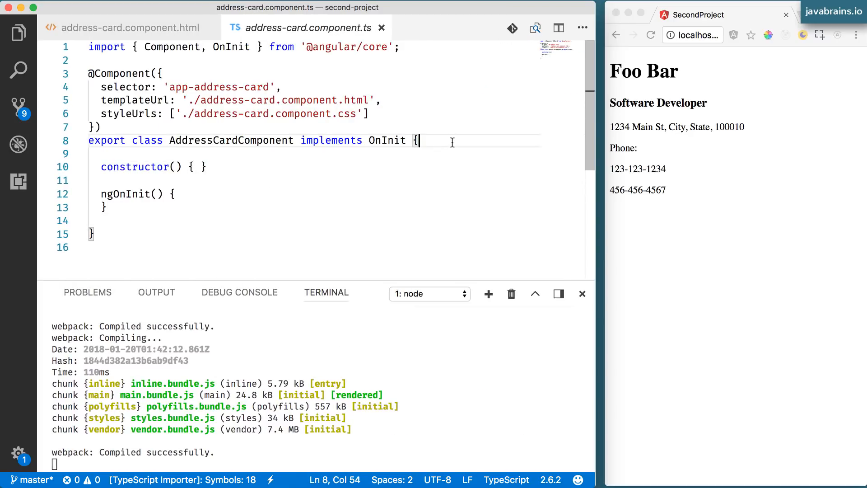
key(Enter)
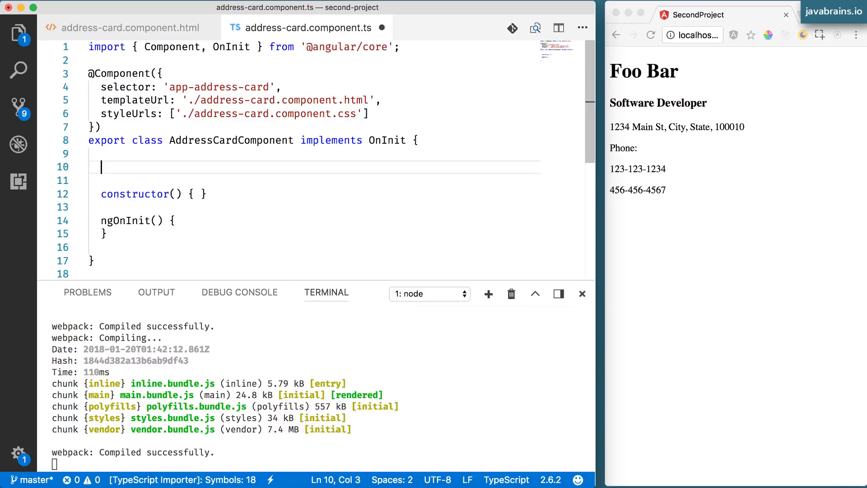
text(user)
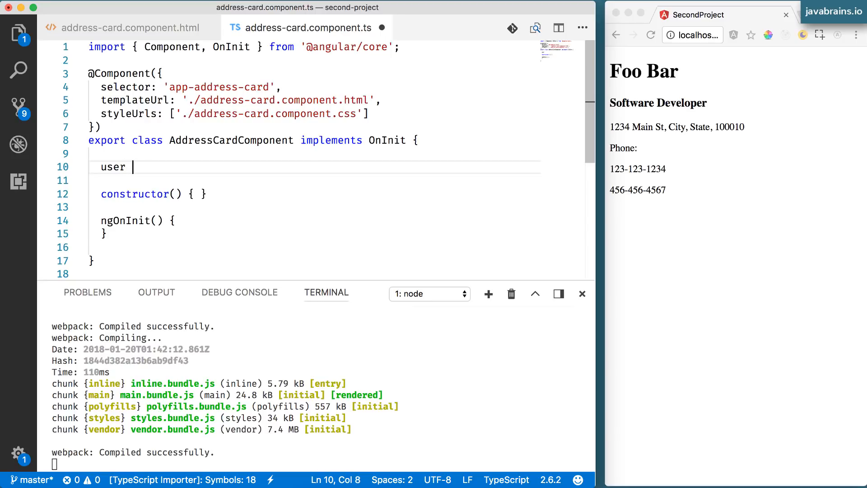
text(= {)
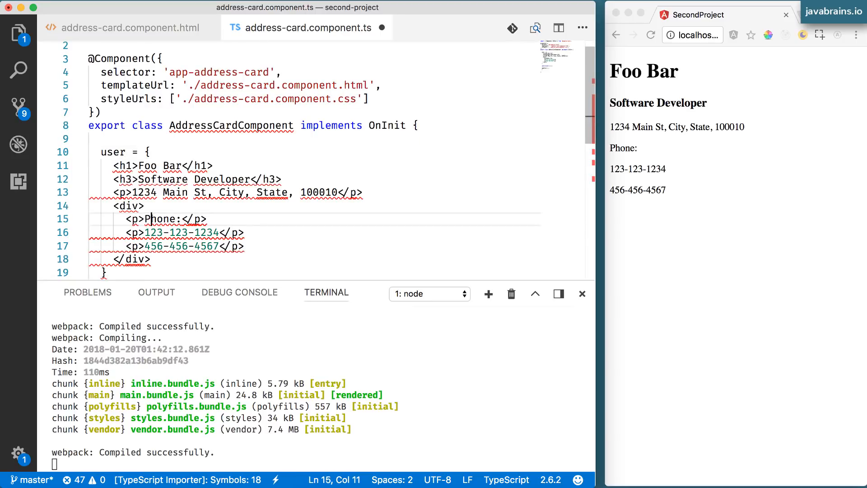
- Convert the pasted card markup into name, title, address and phone properties
double_click(125, 165)
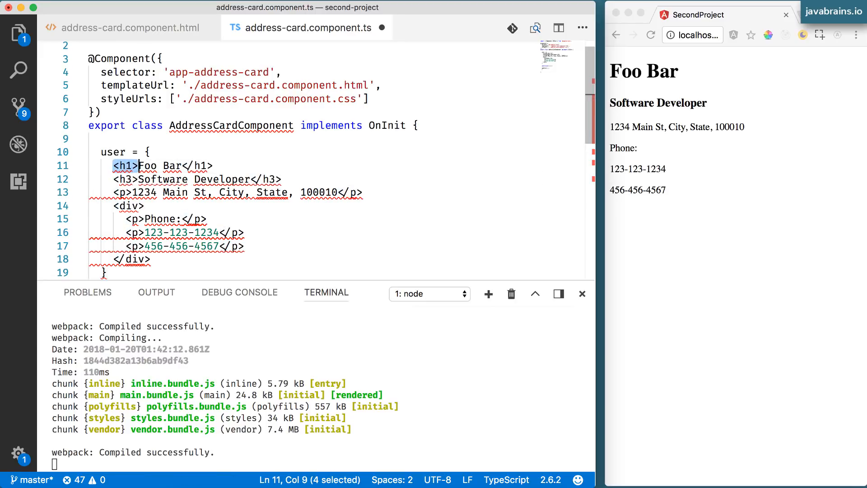
text(name: ')
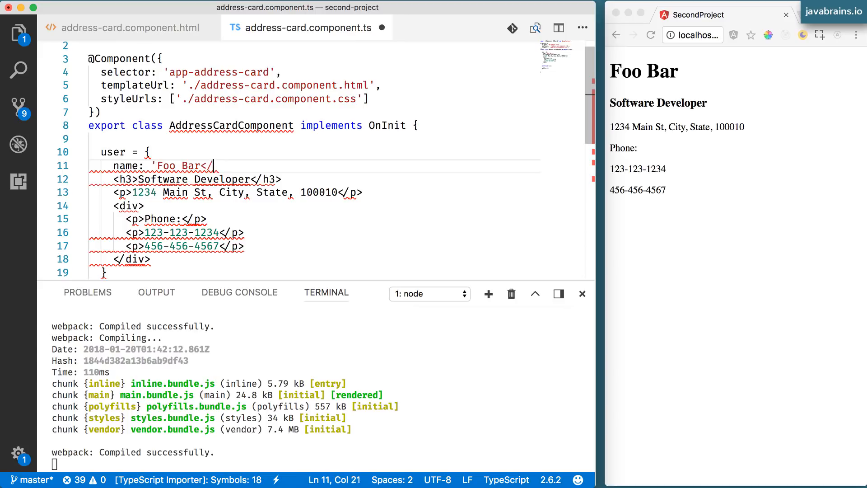
key(Backspace)
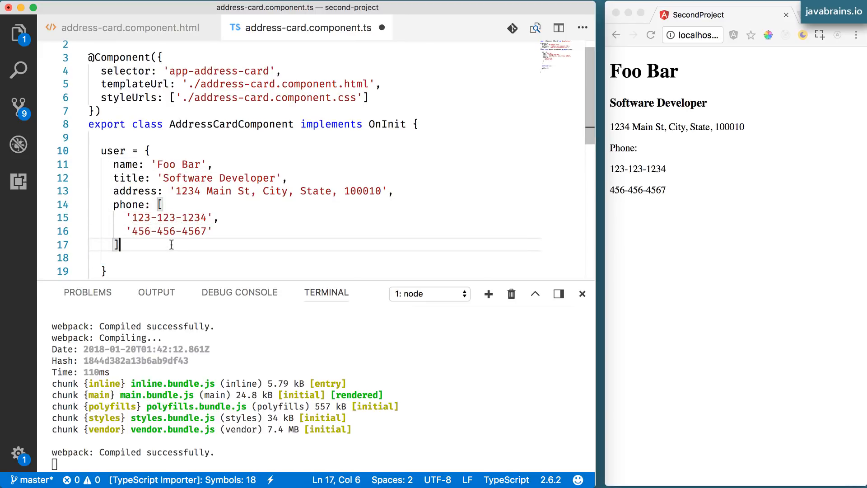
text(;)
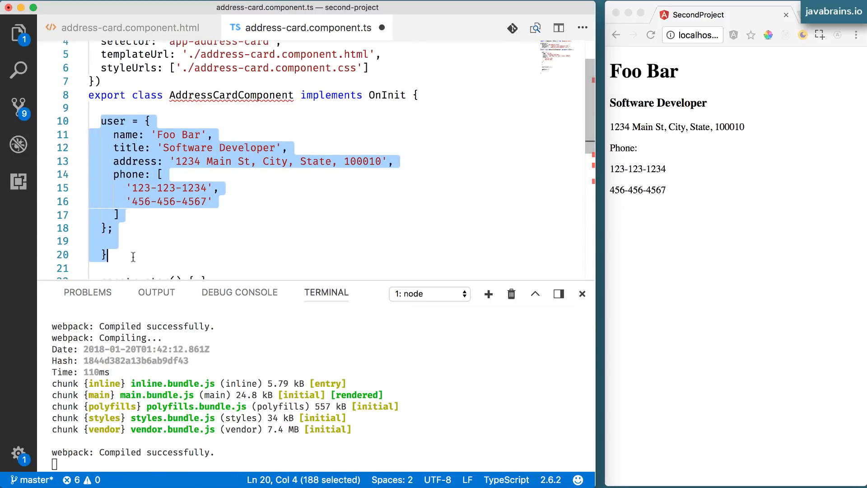
- Cut the user object out and declare user: any; as a class member
key(Delete)
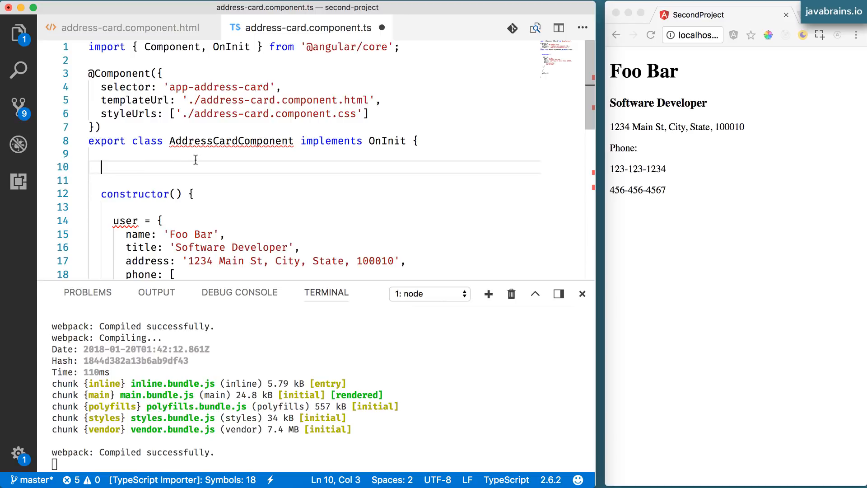
text(user:)
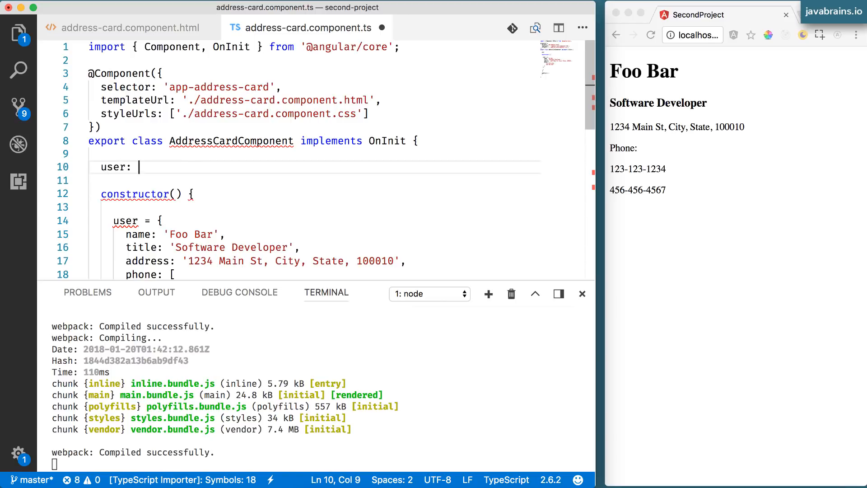
text(any;)
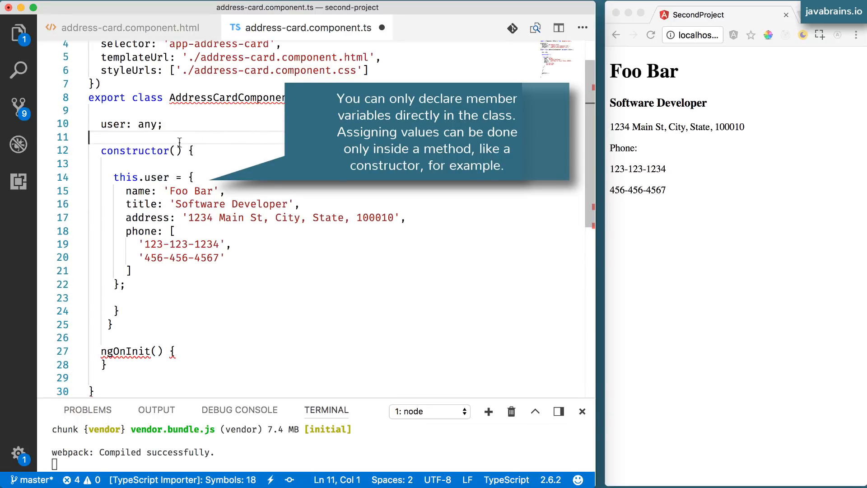
- Assign this.user in the constructor and remove the extra brace and blank lines
double_click(114, 123)
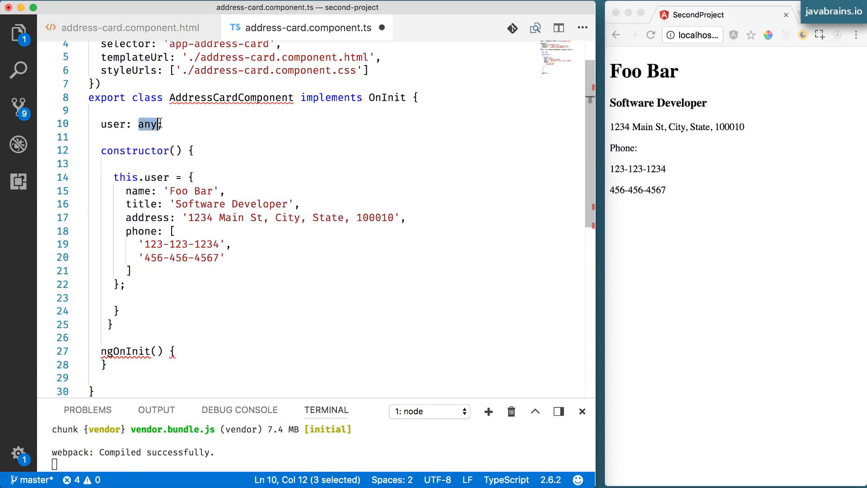
mouse_move(178, 126)
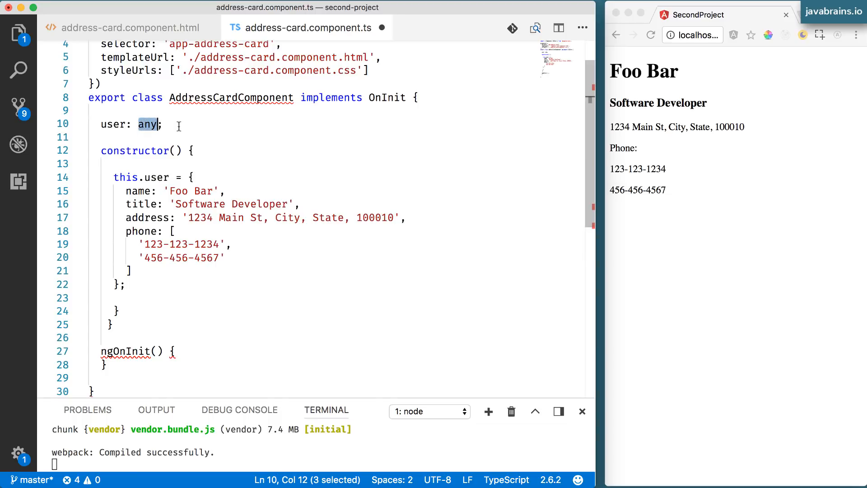
double_click(113, 124)
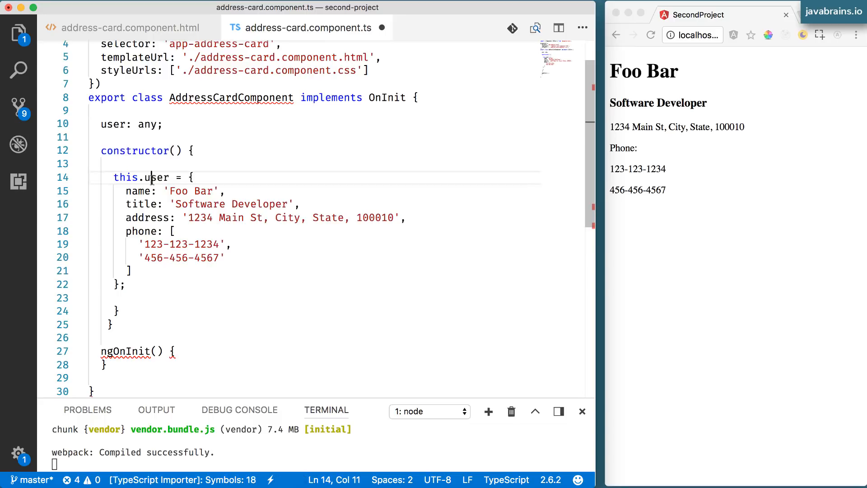
click(189, 177)
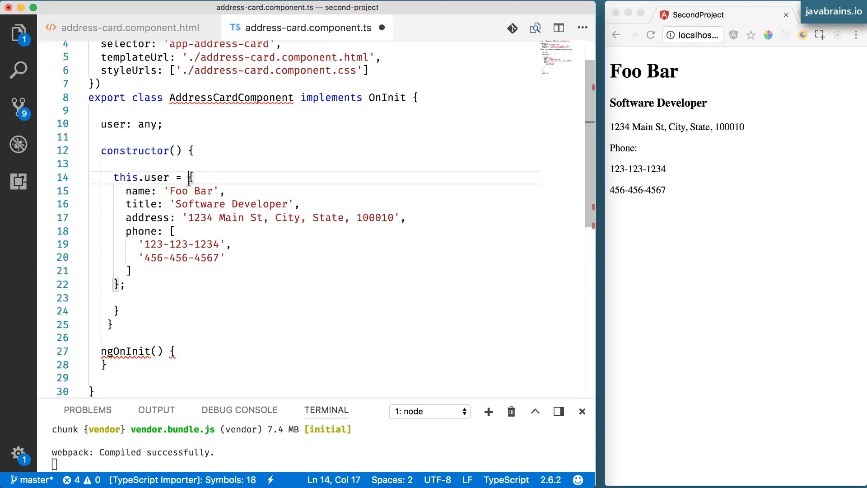
drag(190, 177, 116, 284)
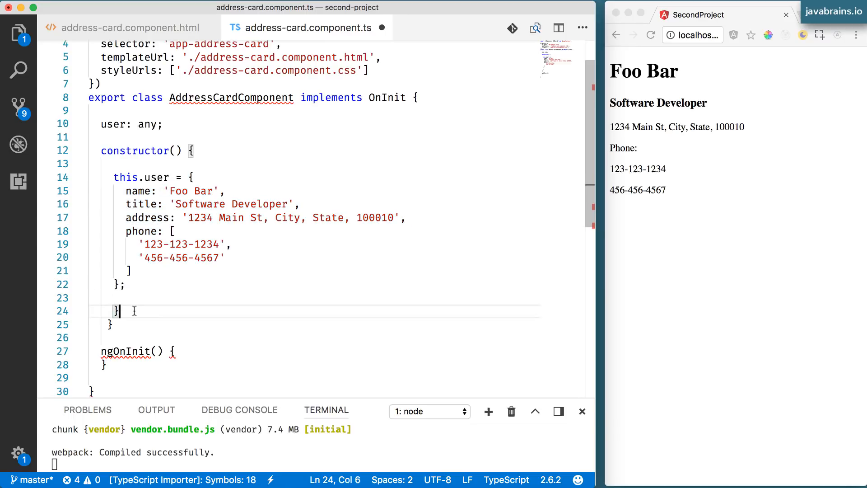
key(Backspace)
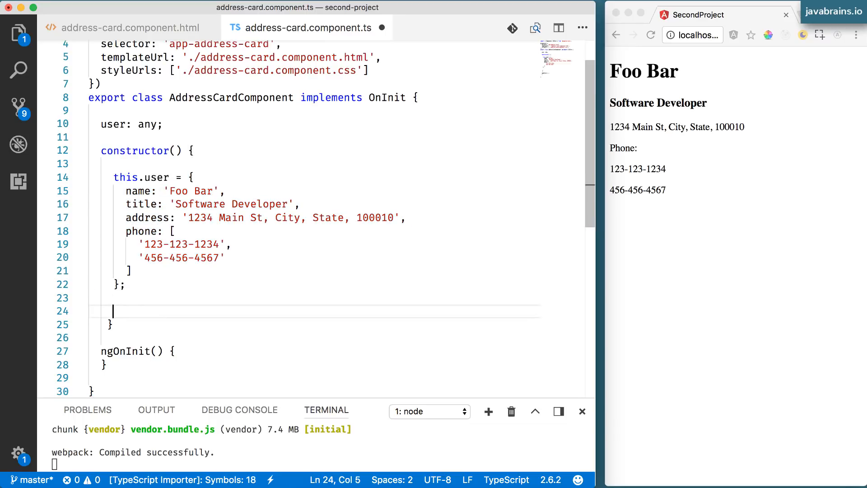
key(Backspace)
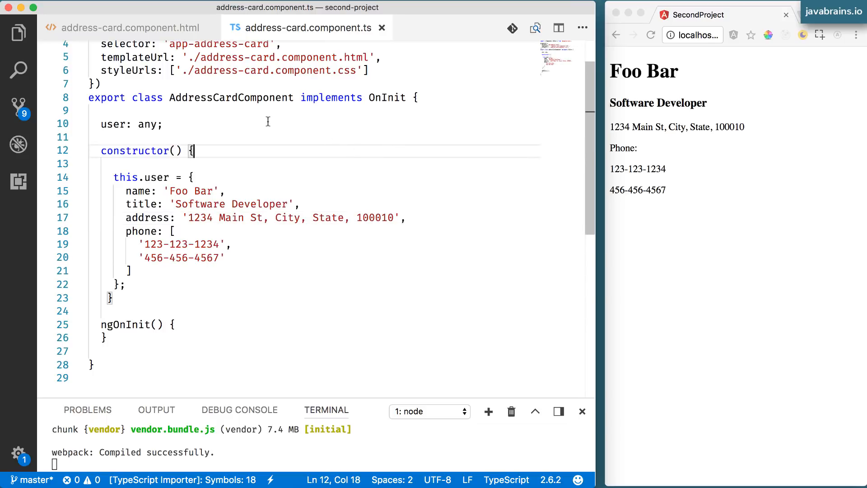
- Bind the card's name, title and address to {{user.name}}, {{user.title}} and {{user.address}}
click(131, 27)
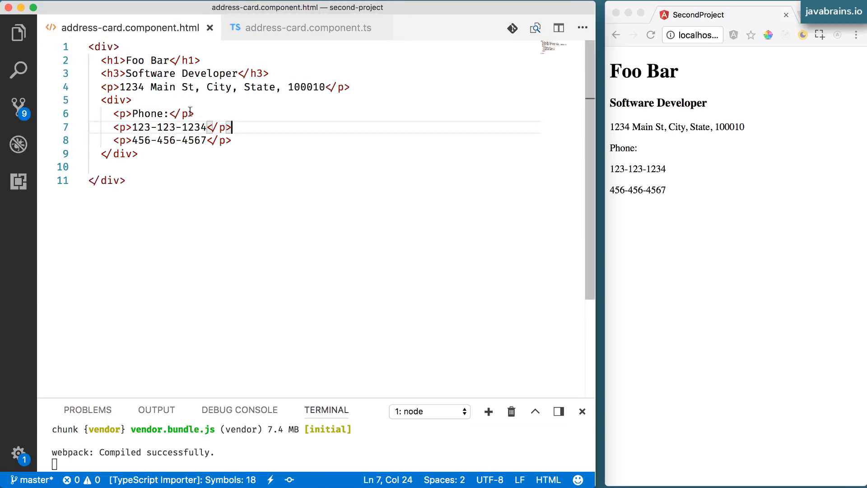
mouse_move(463, 130)
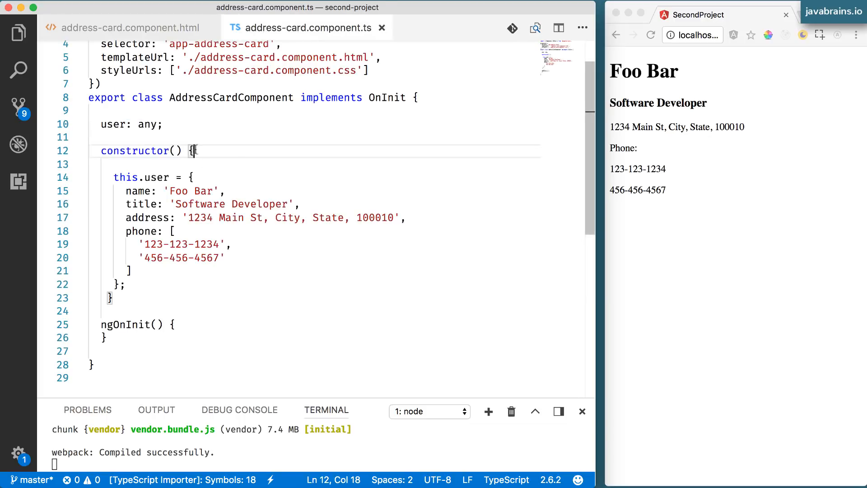
click(132, 27)
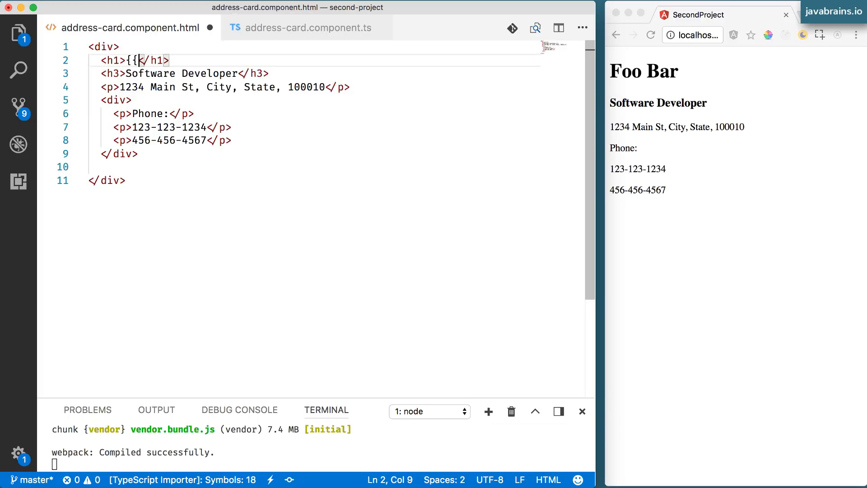
text(user.name}})
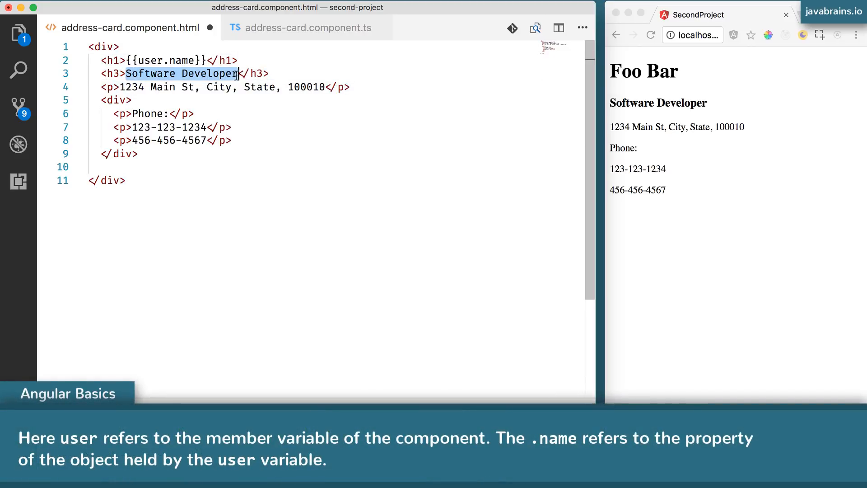
text({{user.title}}</h3>)
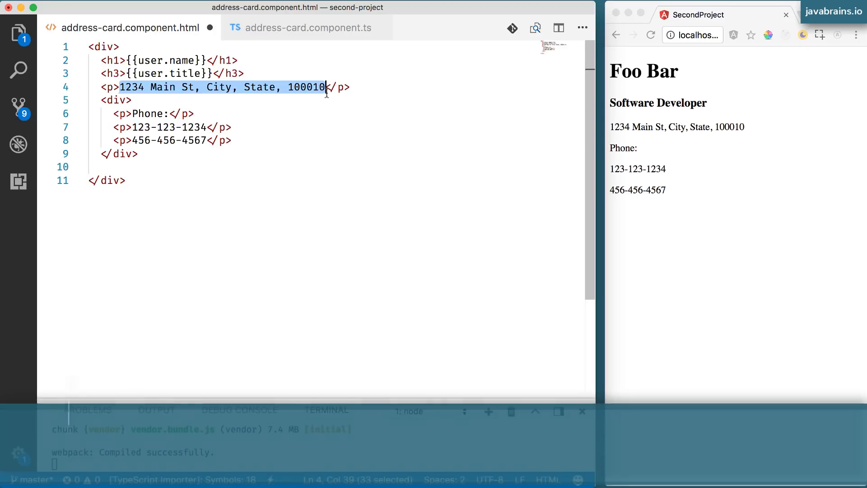
text({{user</p>)
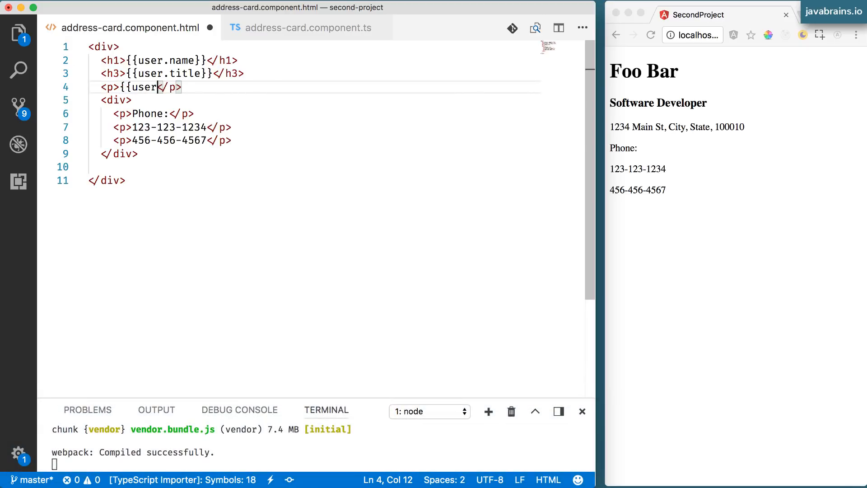
text(.address}})
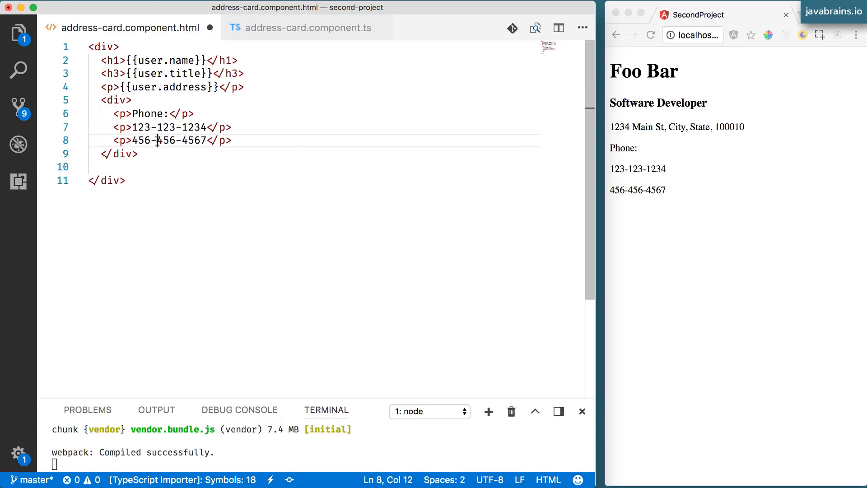
click(301, 27)
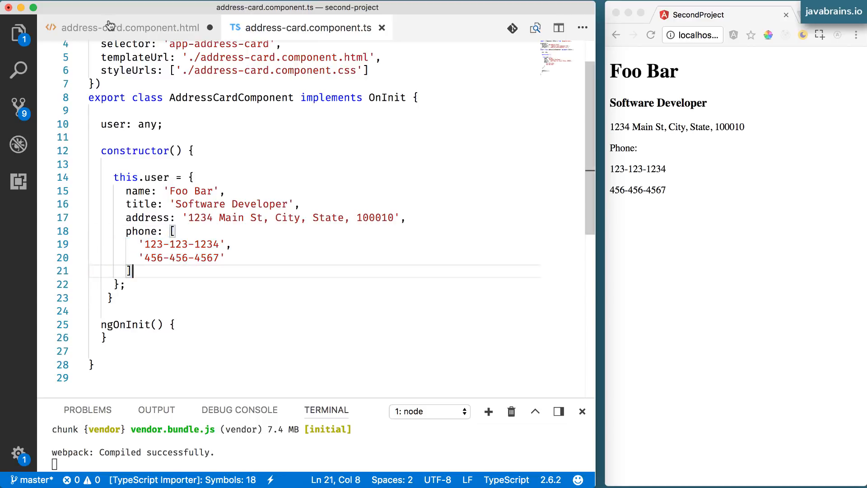
click(130, 28)
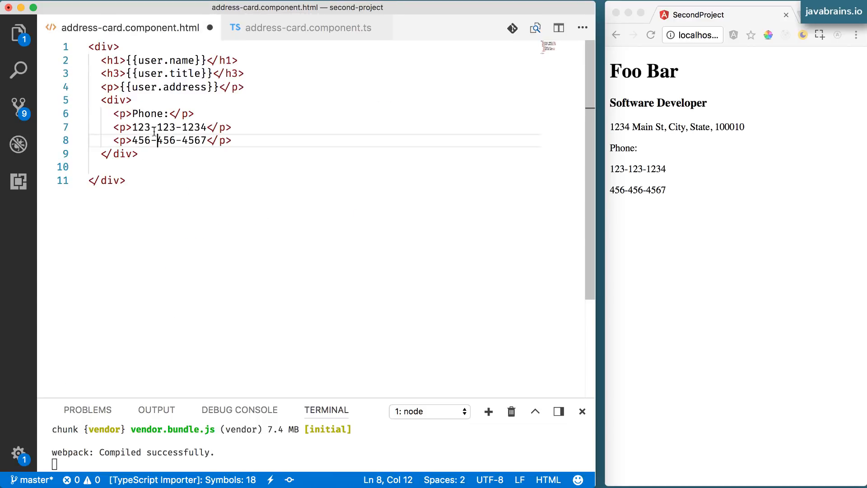
click(304, 27)
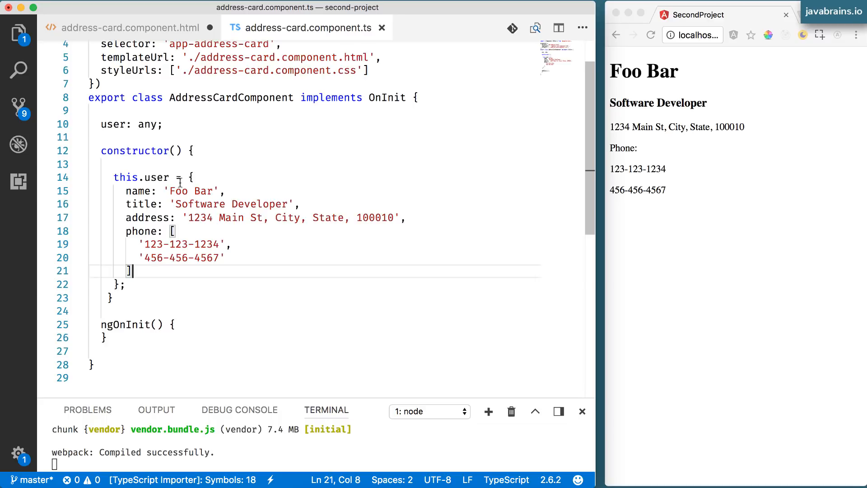
click(176, 231)
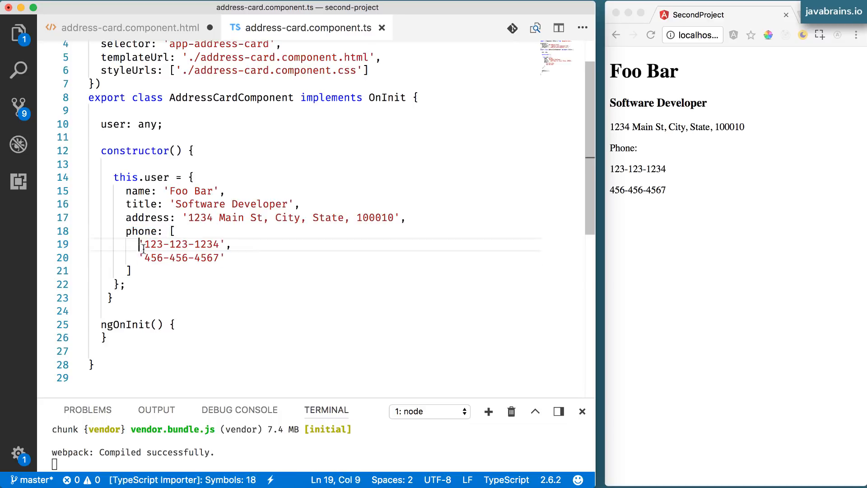
click(131, 27)
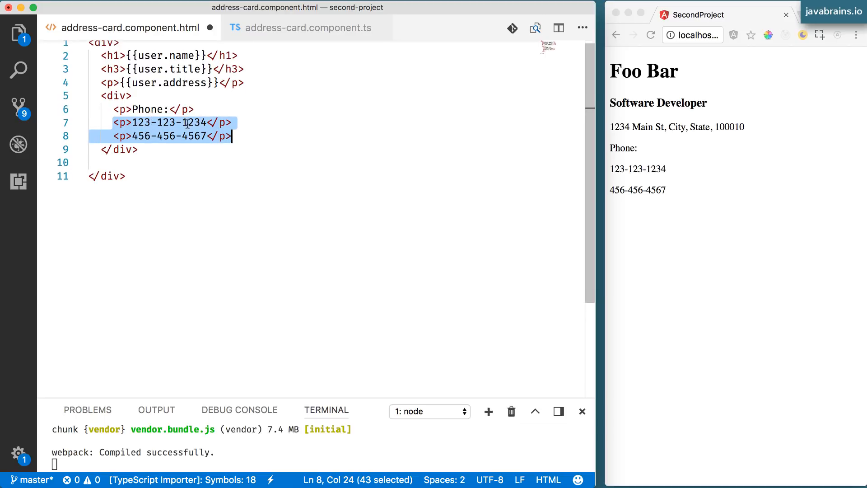
click(301, 28)
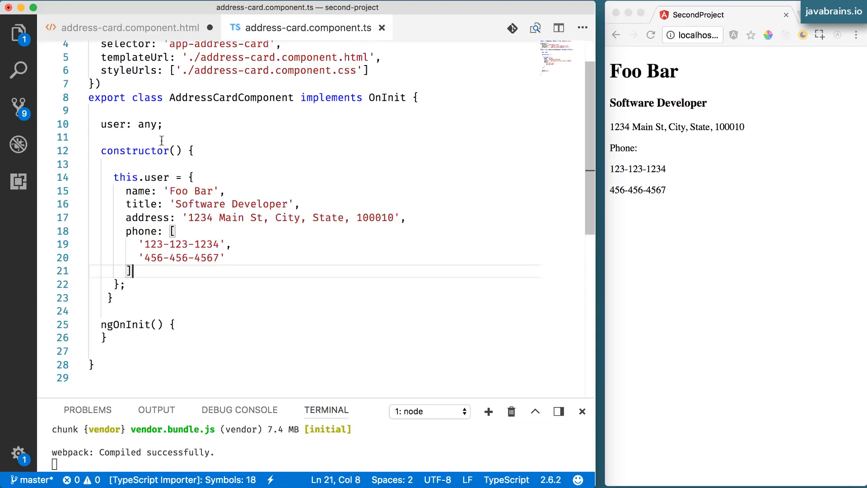
drag(173, 231, 125, 285)
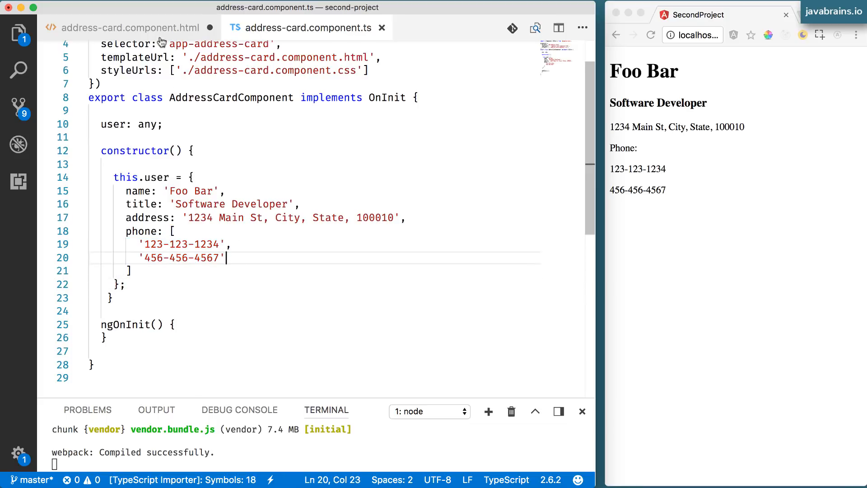
click(131, 27)
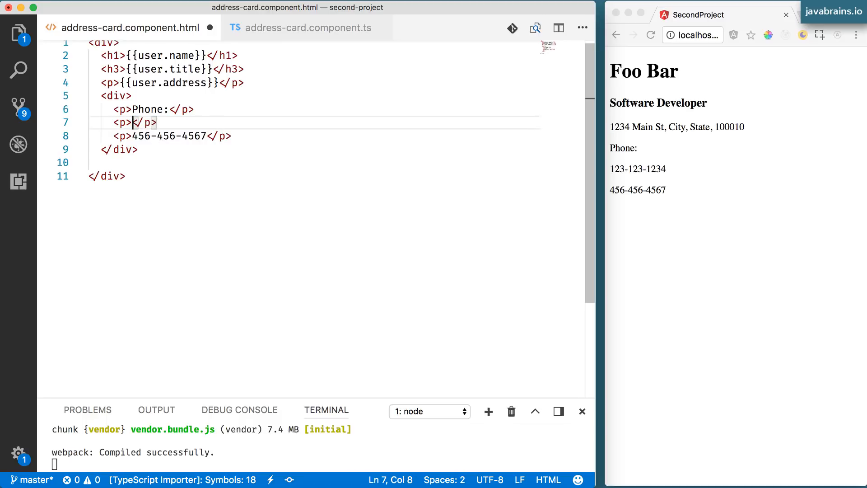
- Replace the hard-coded phone numbers with {{user.phone[0]}} and {{user.phone[1]}}
text({{user.)
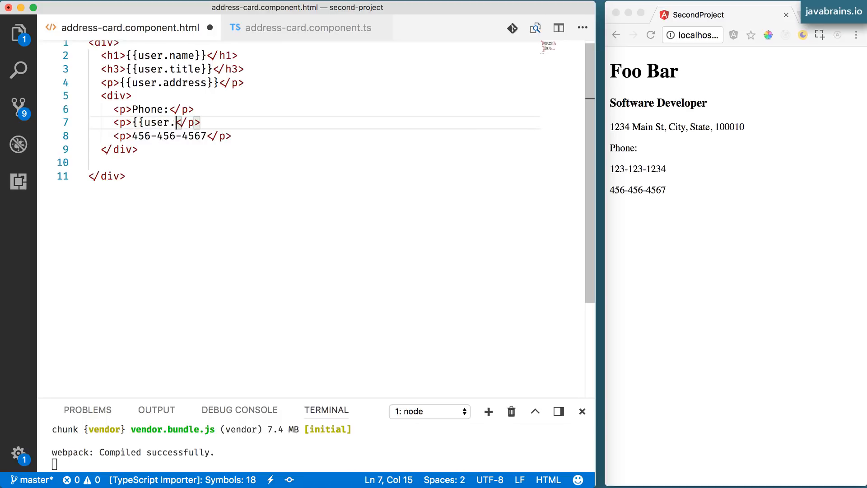
text(phone[0)
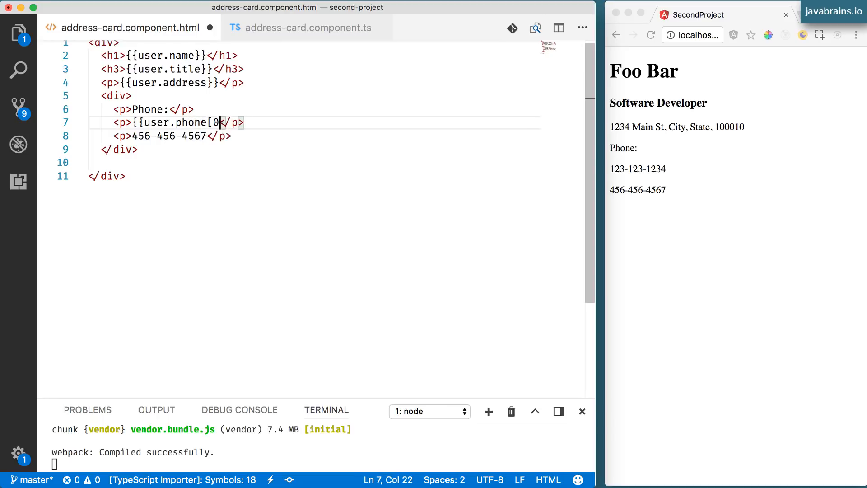
text(]})
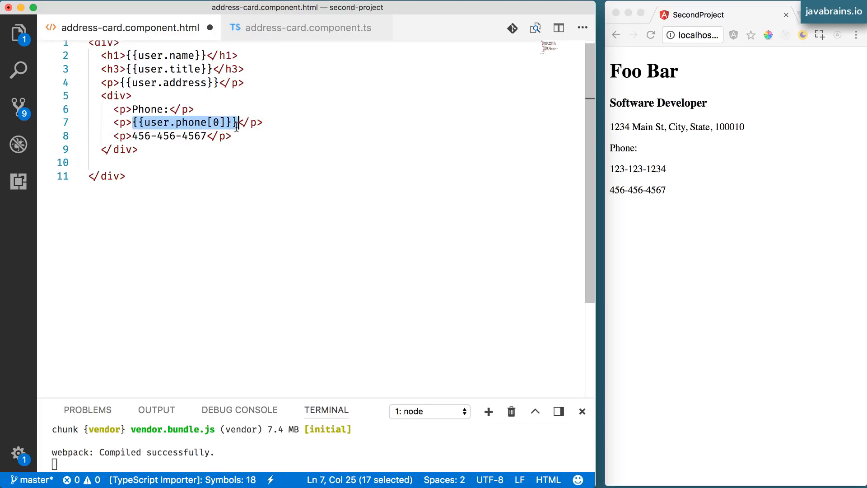
click(132, 136)
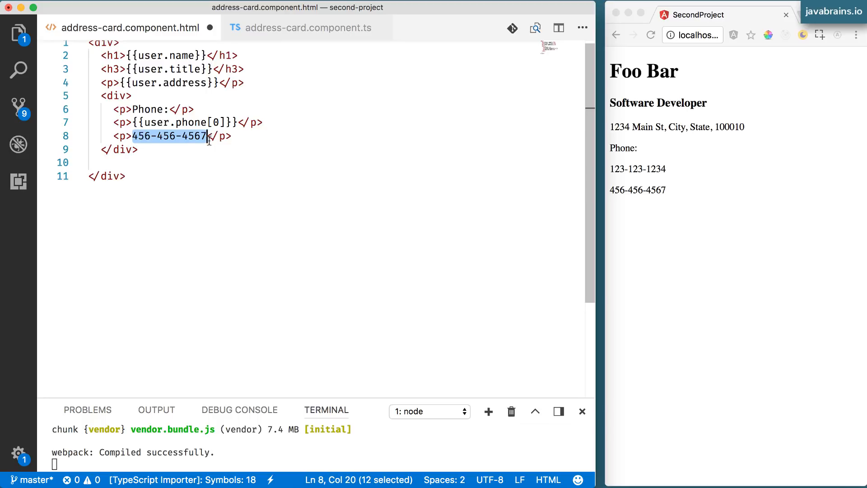
text({{user.phone[0]}}</p>)
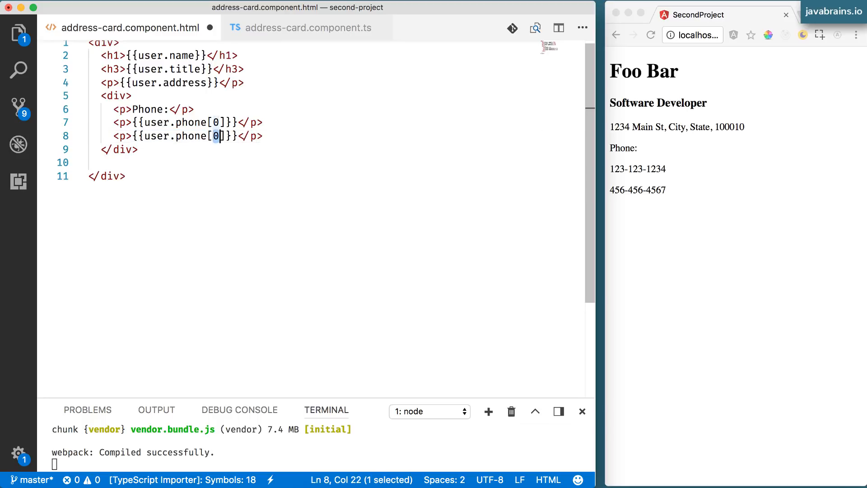
text(1)
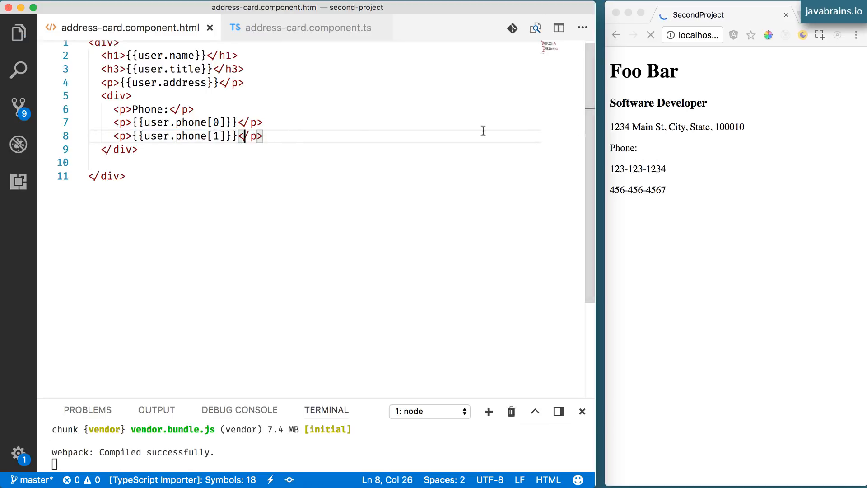
click(300, 28)
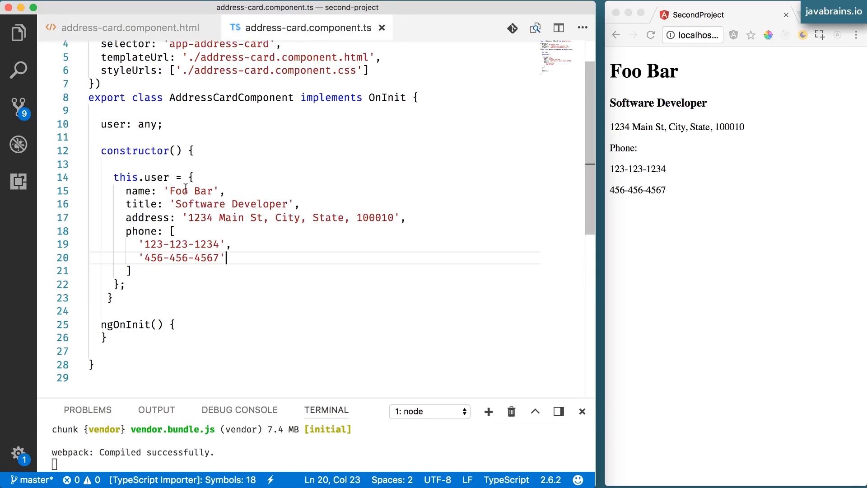
- Add '!' to the name value, review the phone array, then return to the address-card template
click(215, 190)
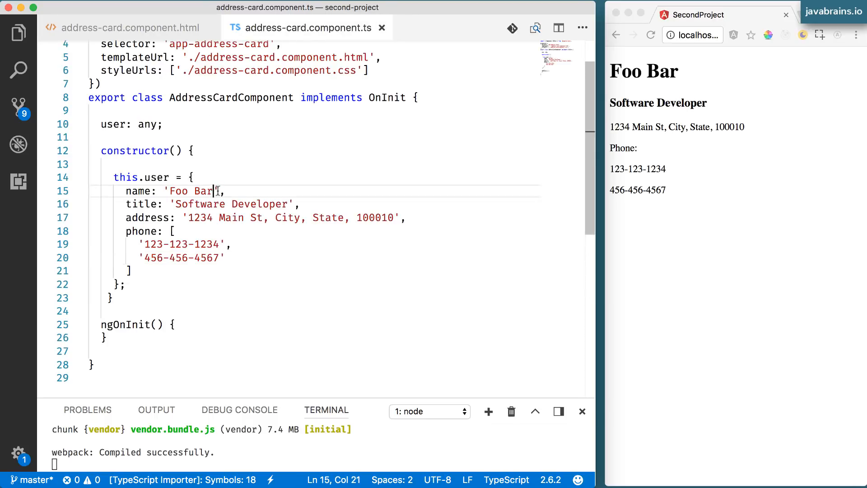
text(!)
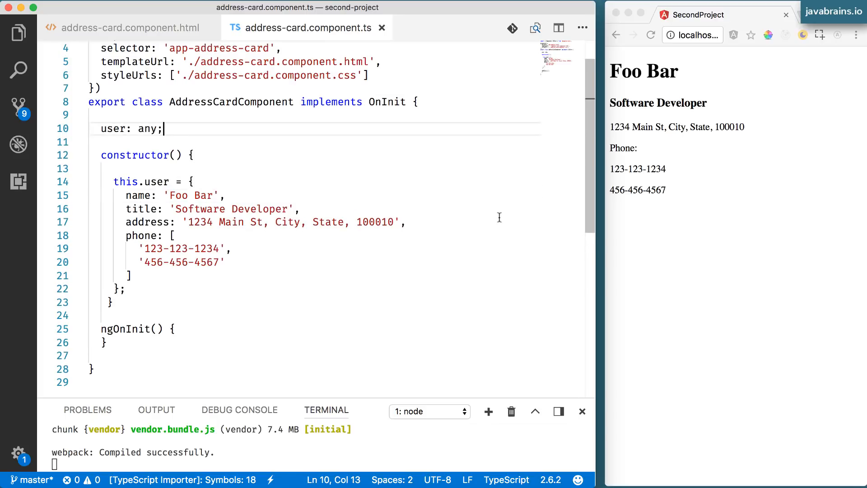
mouse_move(219, 207)
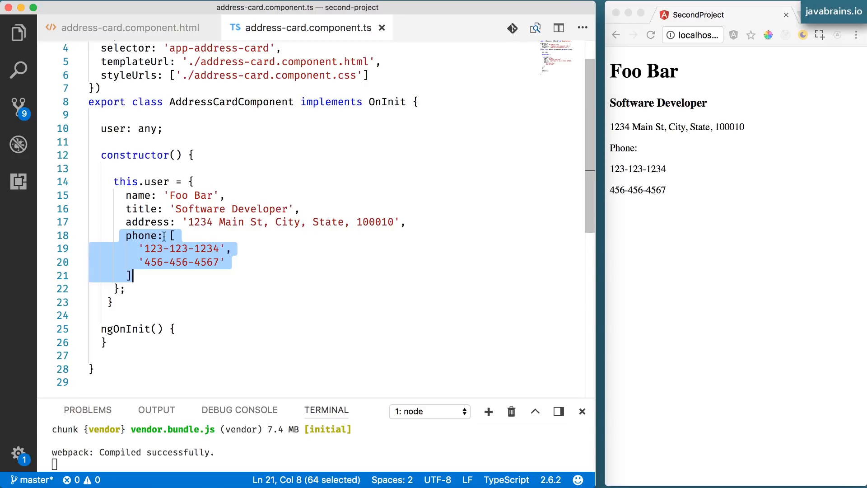
double_click(142, 235)
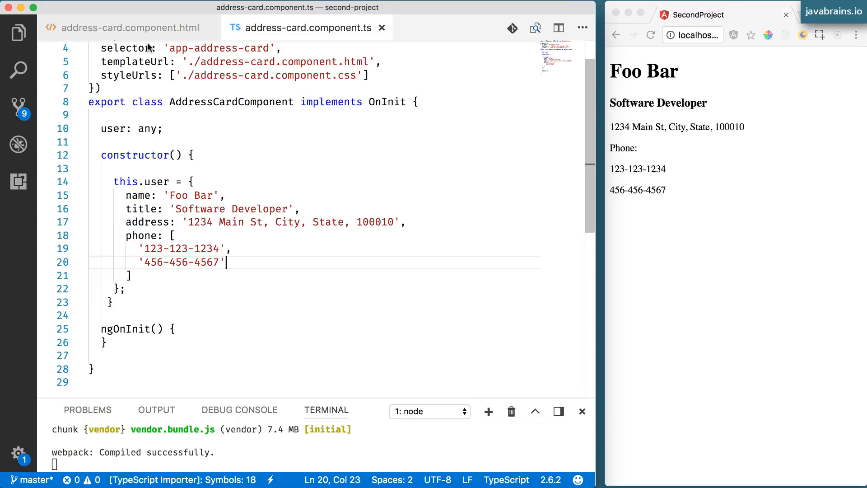
click(130, 28)
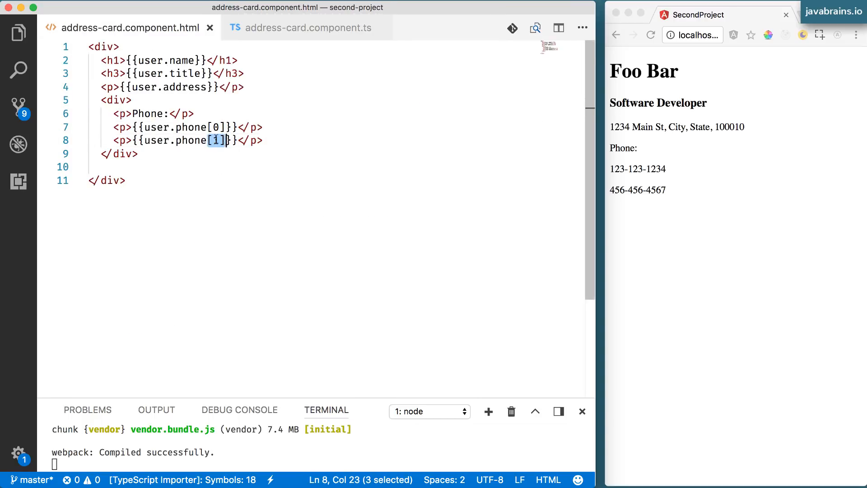
click(300, 28)
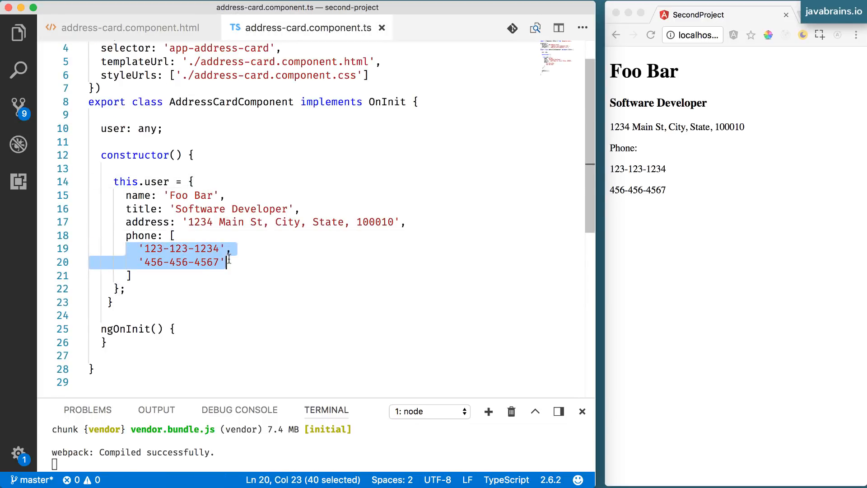
click(130, 27)
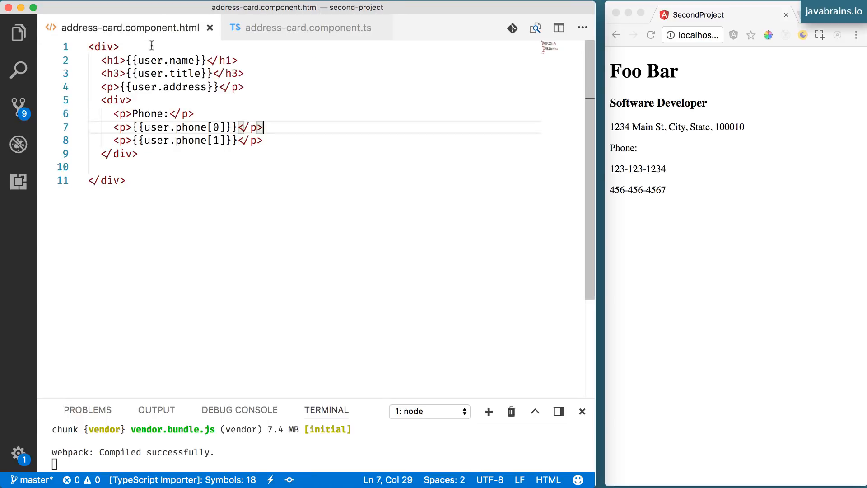
drag(113, 126, 264, 127)
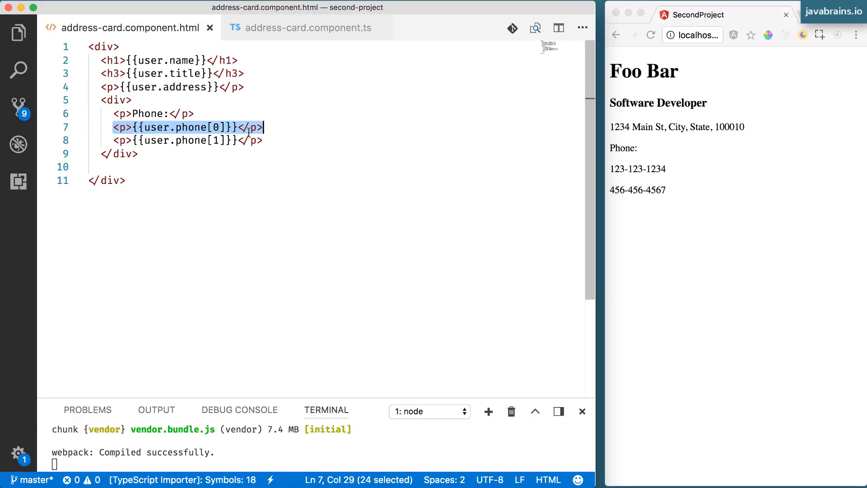
click(255, 140)
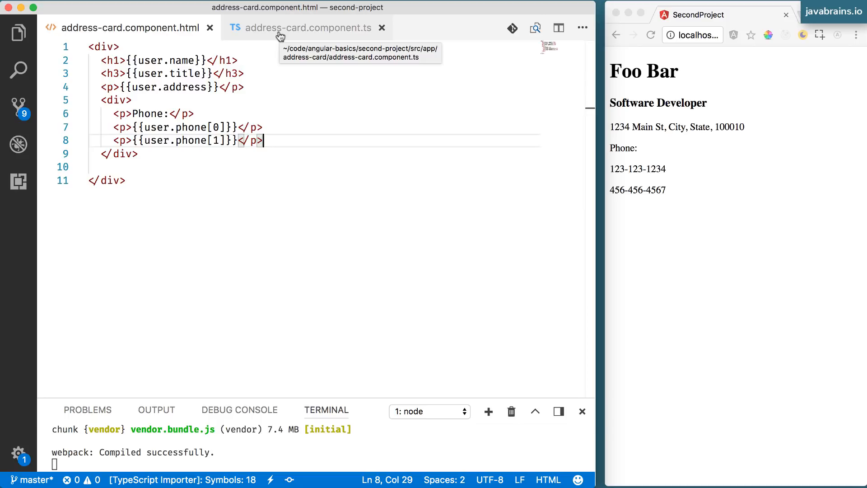
mouse_move(307, 27)
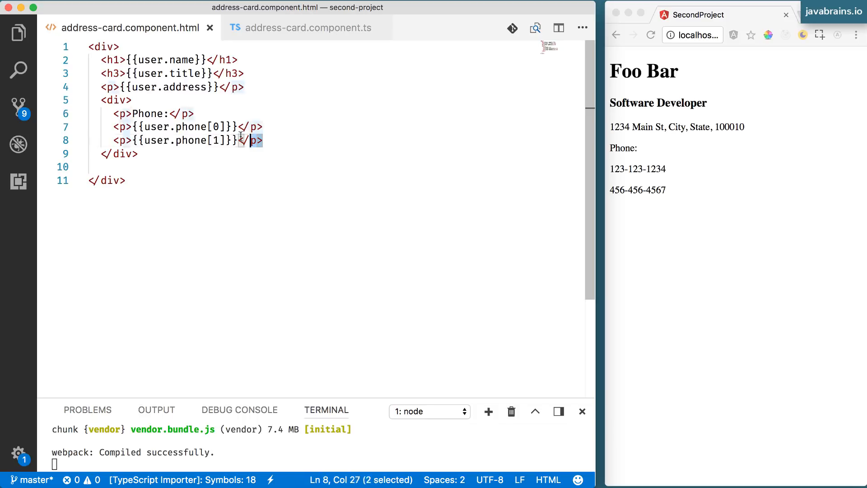
drag(251, 140, 89, 126)
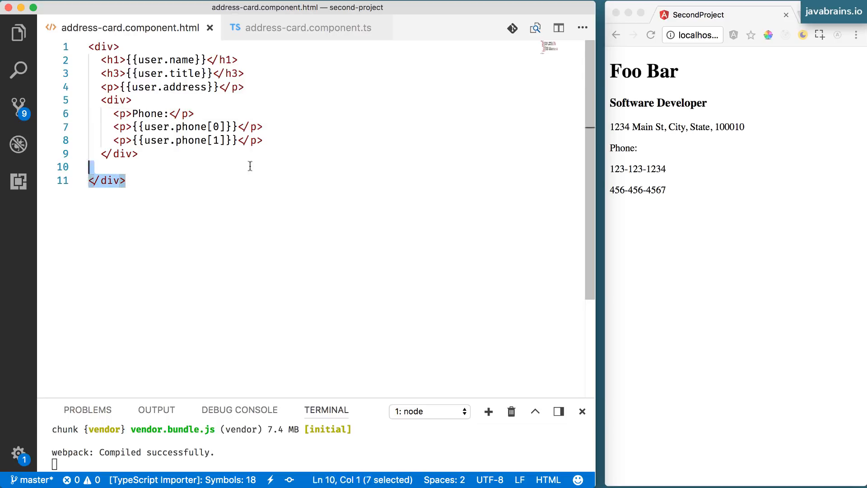
click(243, 87)
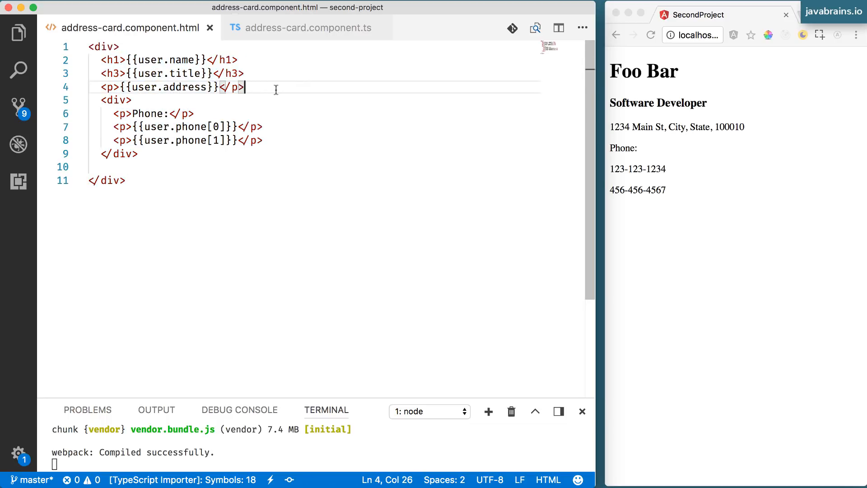
mouse_move(126, 59)
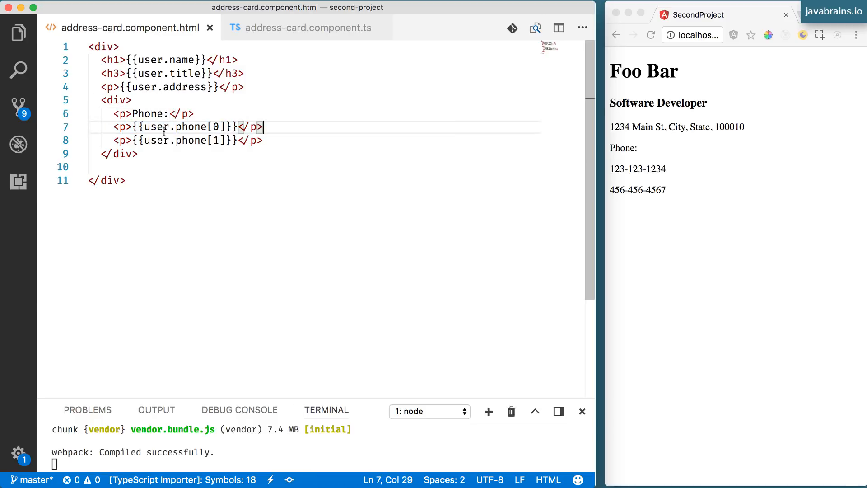
- Replace the two indexed phone lines with <p>{{phoneNumber}}</p>
drag(264, 126, 263, 140)
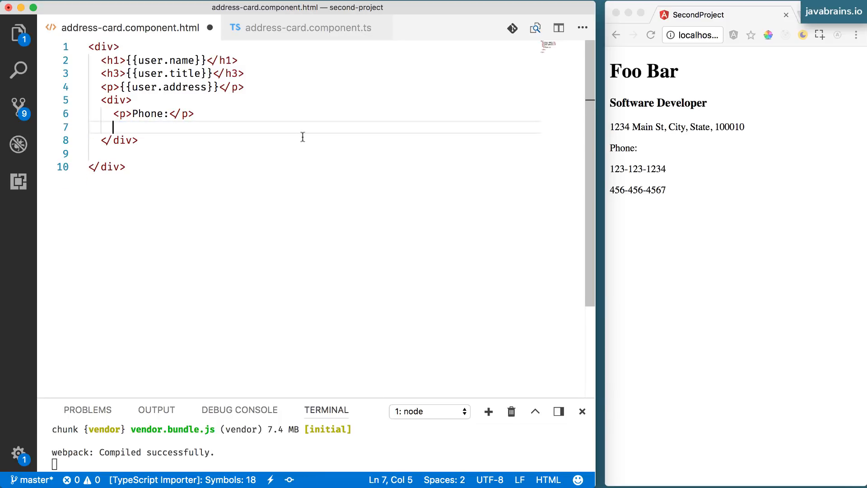
text(<p)
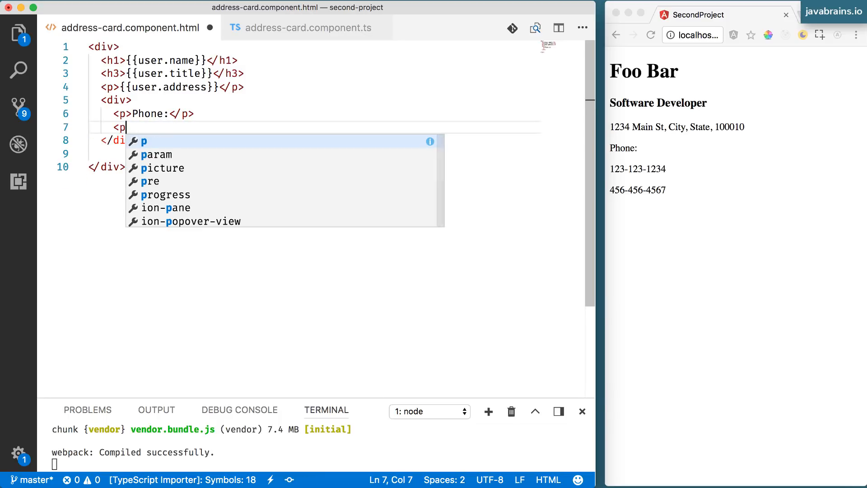
text(>{{p</p>)
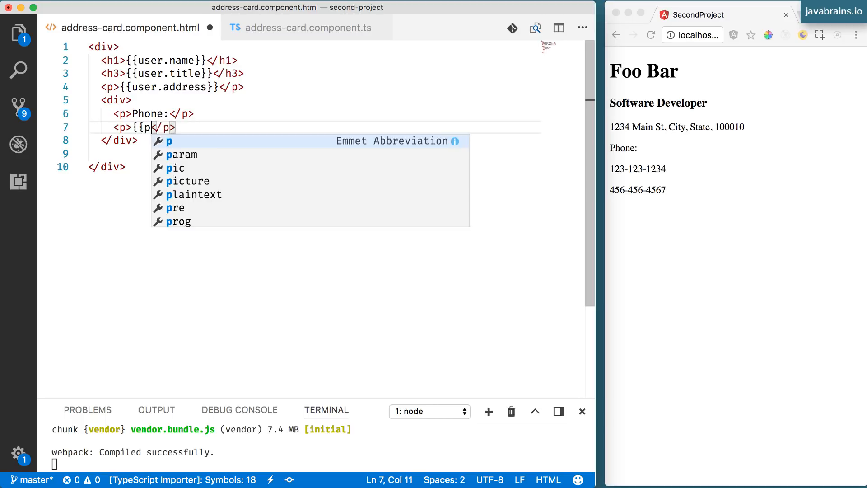
text(honeNumber)
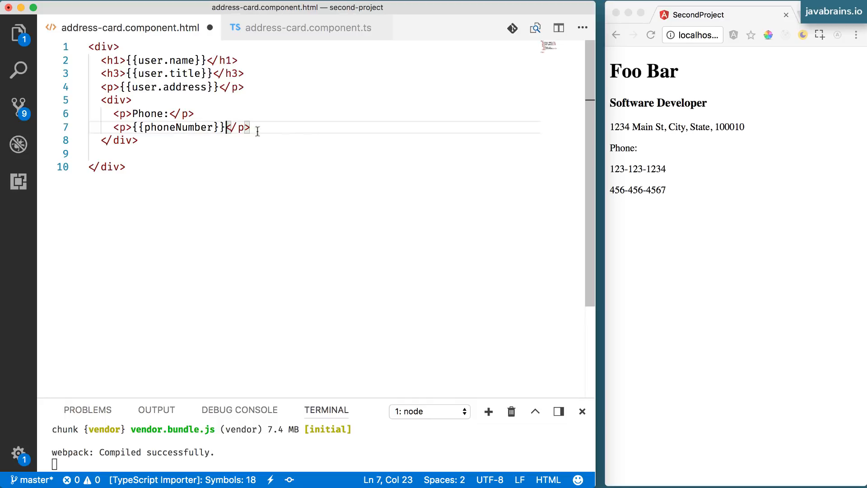
double_click(177, 127)
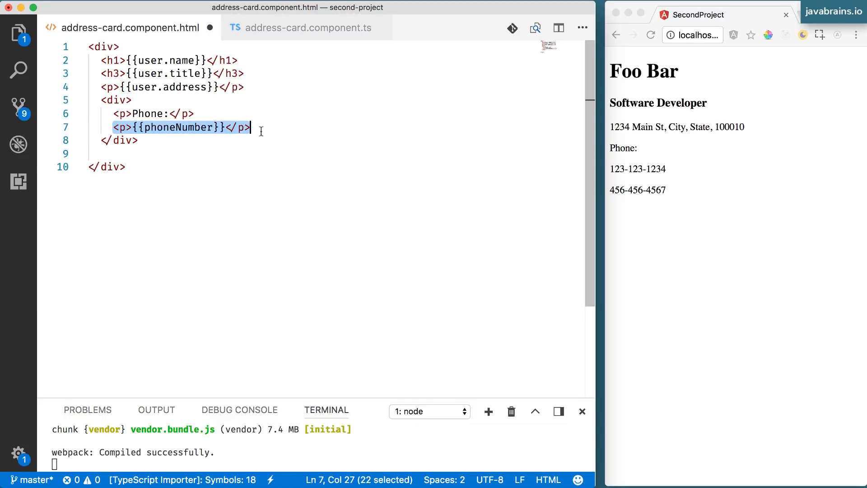
- Check the phone array entries in address-card.component.ts and return to the template
click(306, 27)
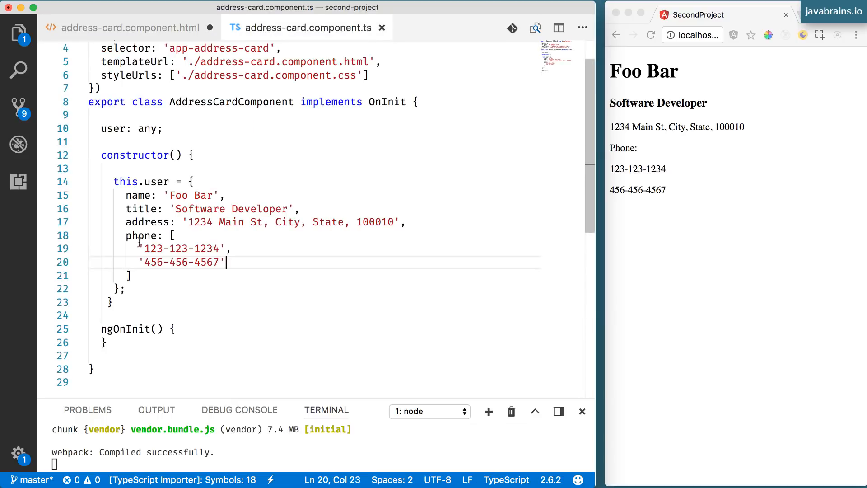
drag(141, 248, 226, 262)
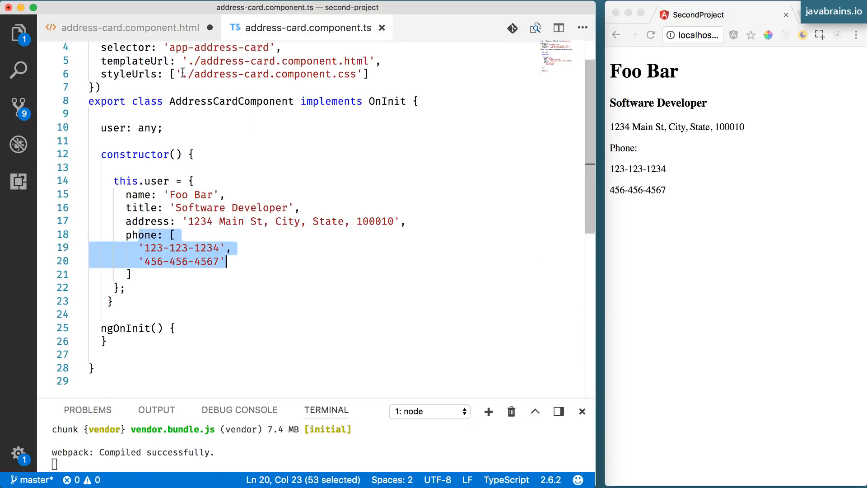
click(130, 27)
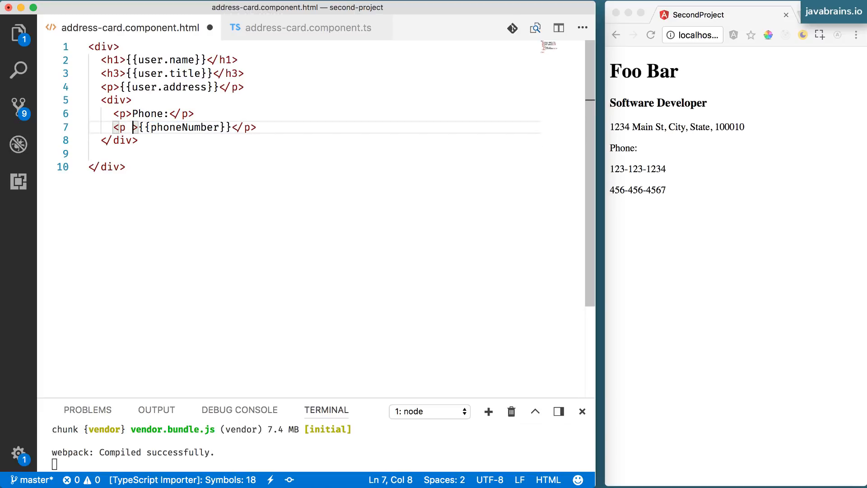
- Add *ngFor="let item of items" to the phoneNumber paragraph
text(*ngFor=")
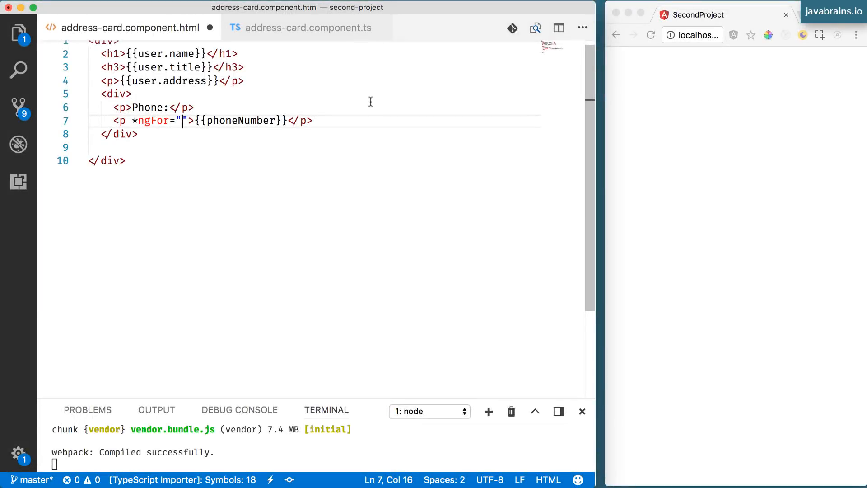
text(let item of items)
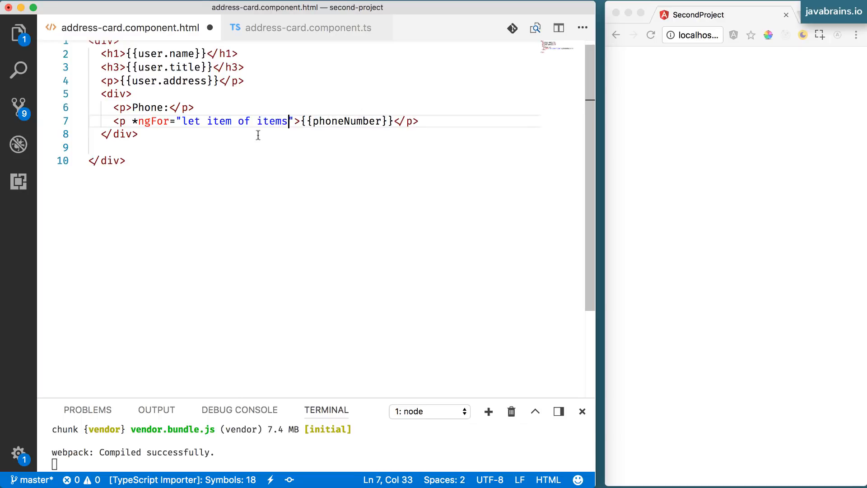
double_click(272, 122)
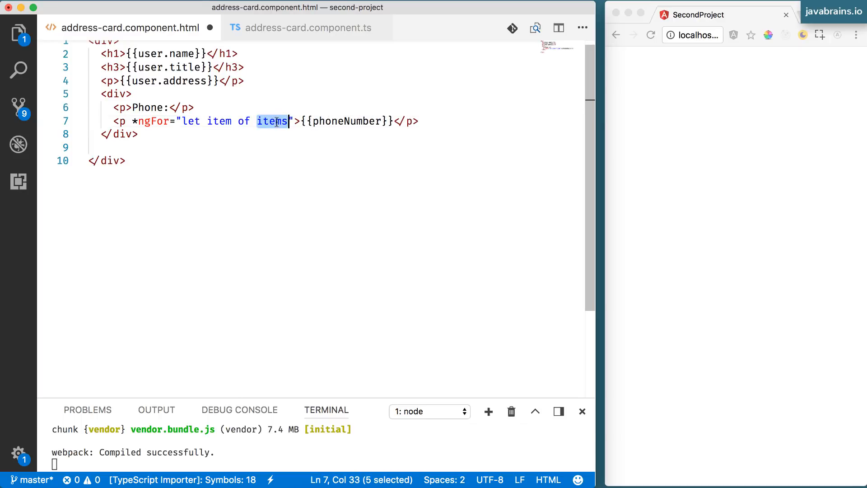
double_click(219, 121)
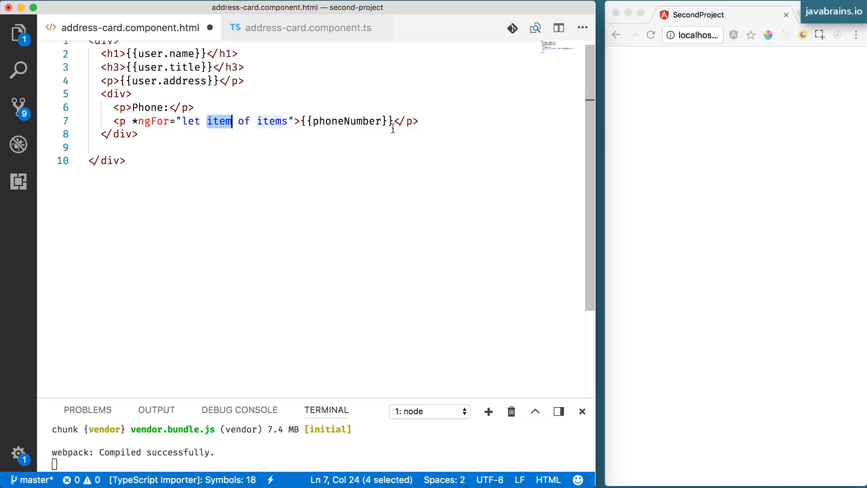
mouse_move(271, 125)
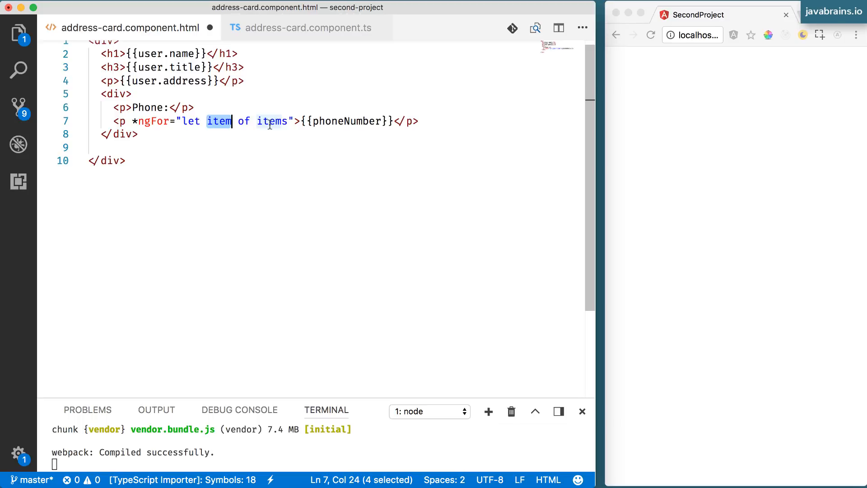
mouse_move(113, 121)
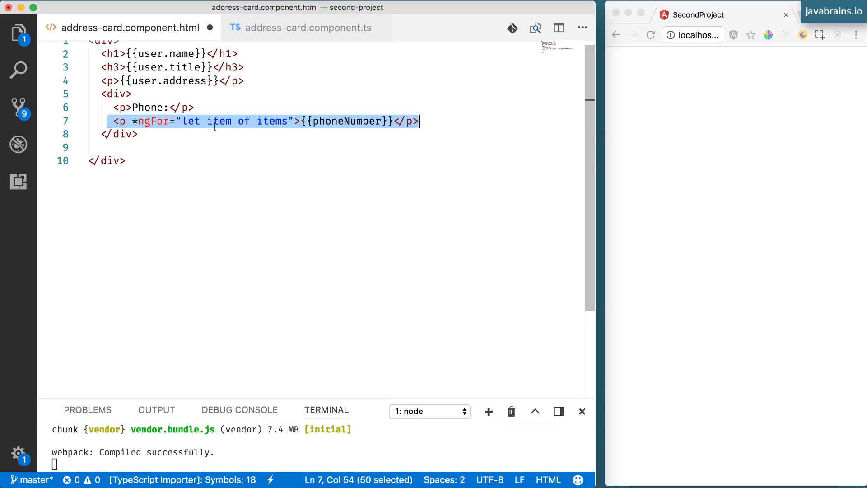
double_click(219, 121)
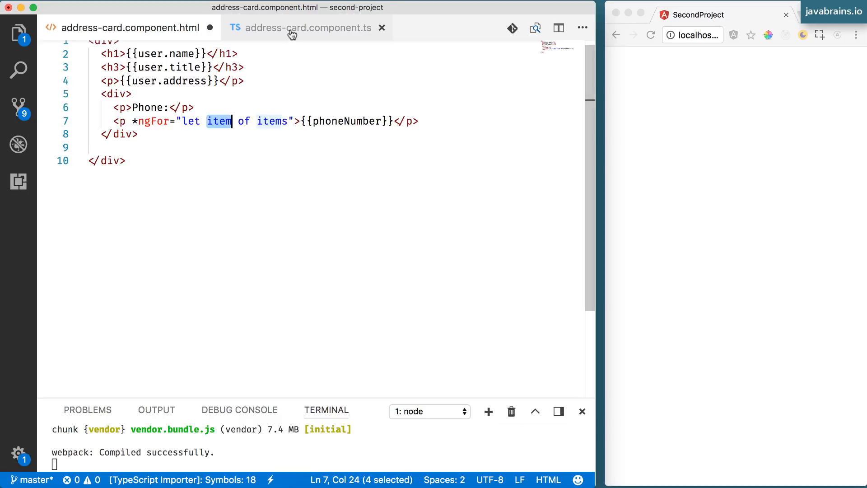
- Check the user's phone property, then loop over user.phone instead of items
click(306, 28)
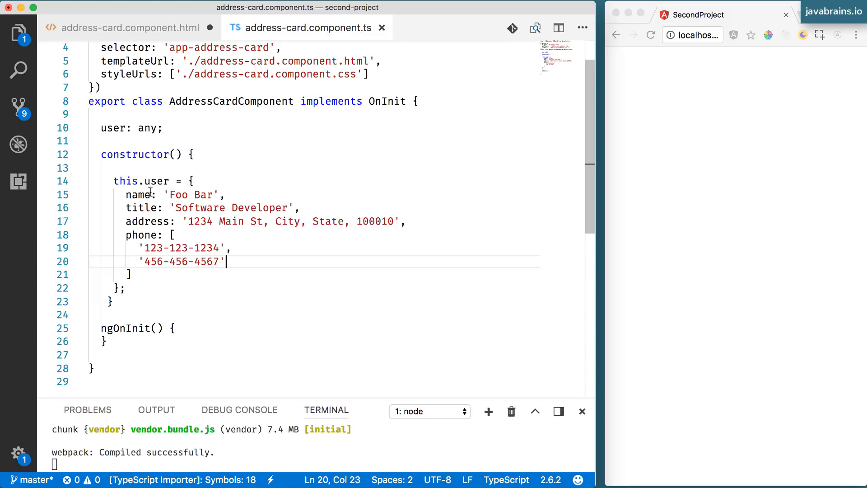
double_click(141, 234)
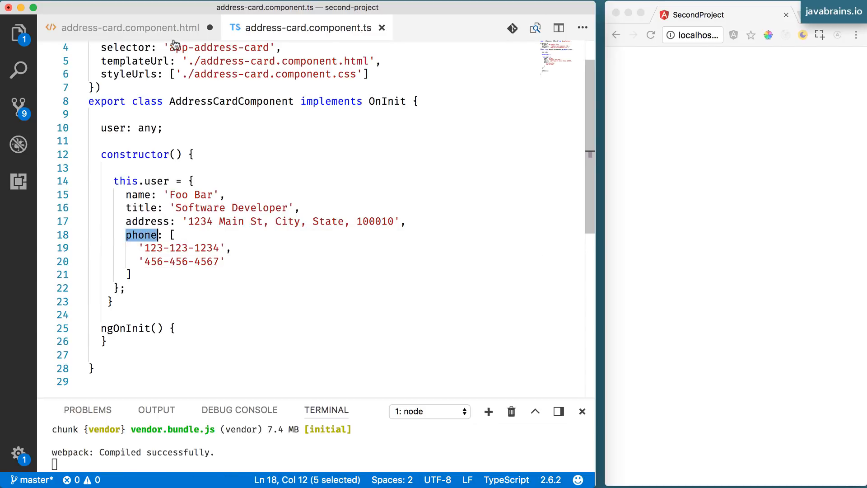
click(130, 27)
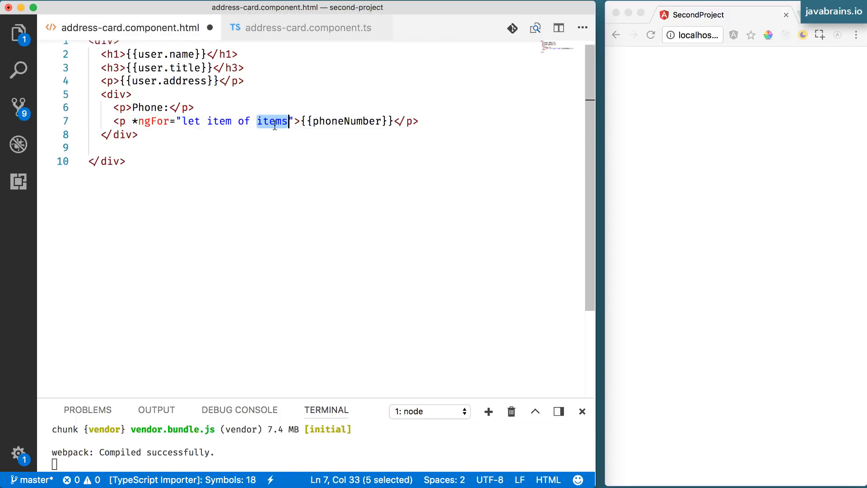
text(user)
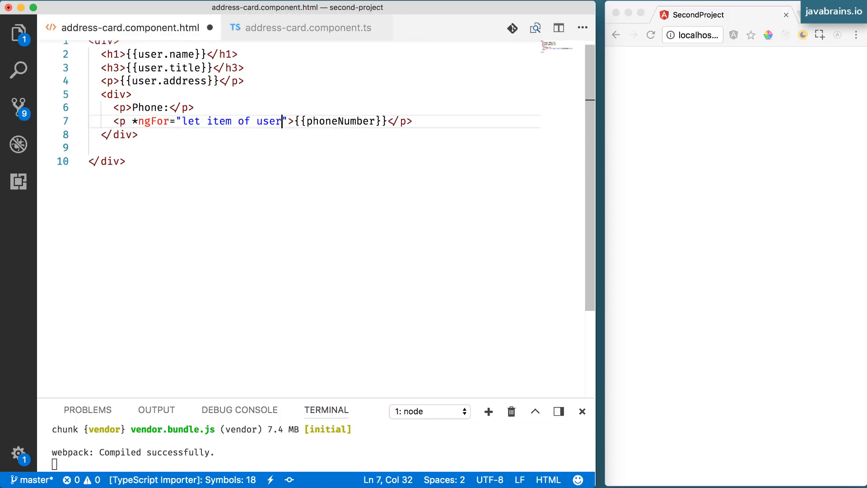
text(.phone)
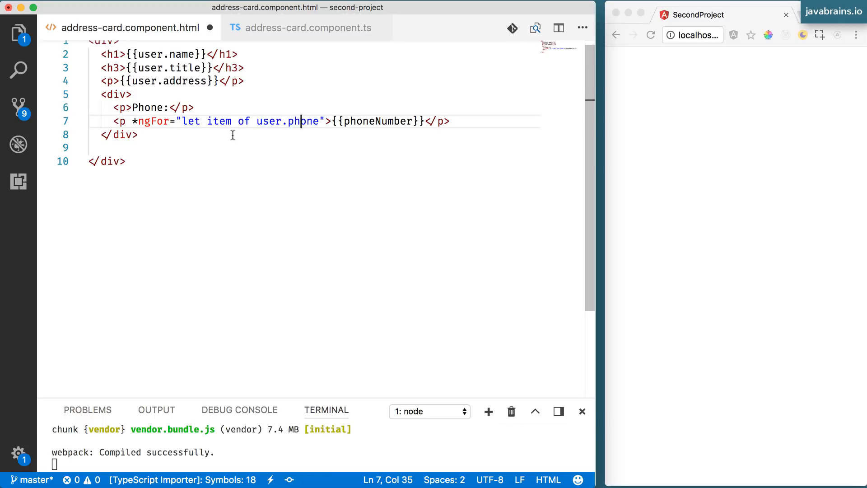
- Rename the loop variable item to phoneNumber so both numbers display
double_click(219, 121)
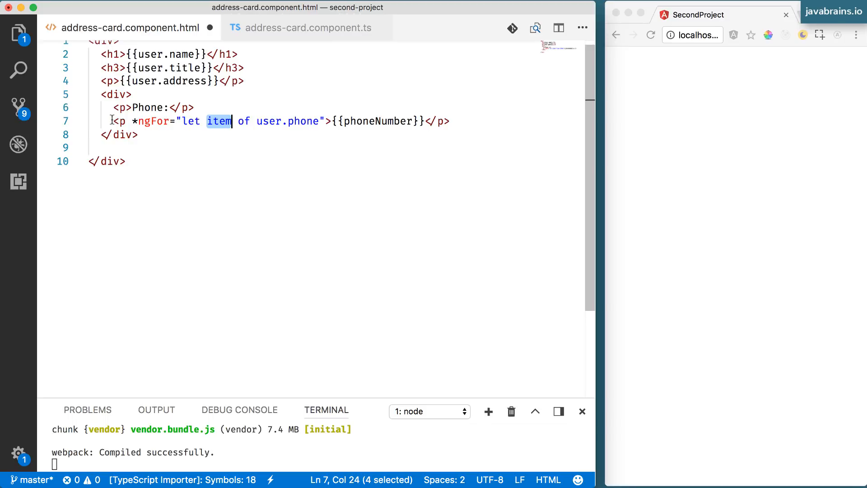
drag(233, 121, 450, 121)
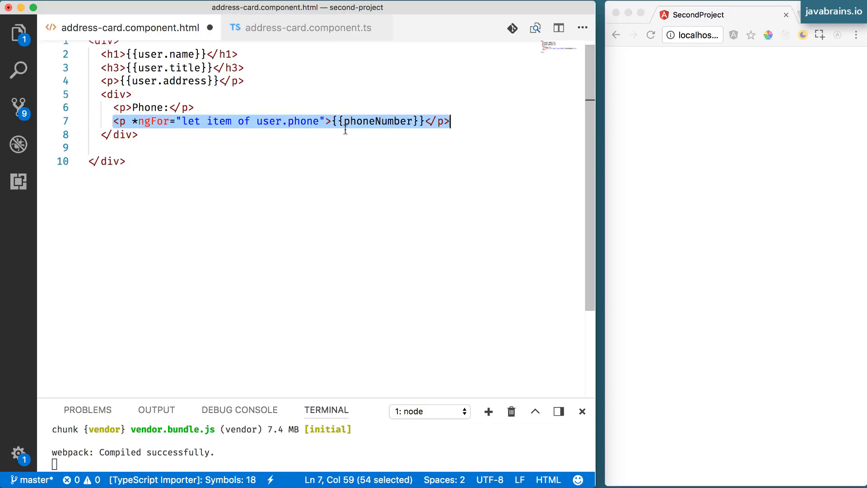
double_click(377, 121)
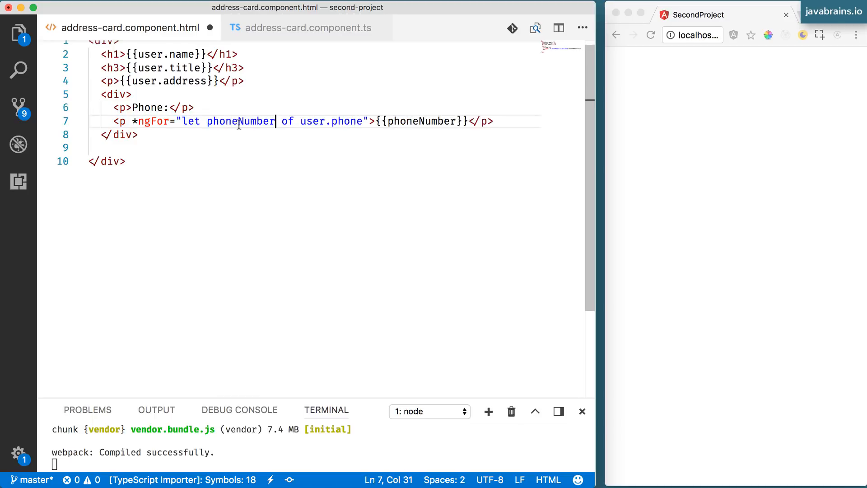
double_click(240, 121)
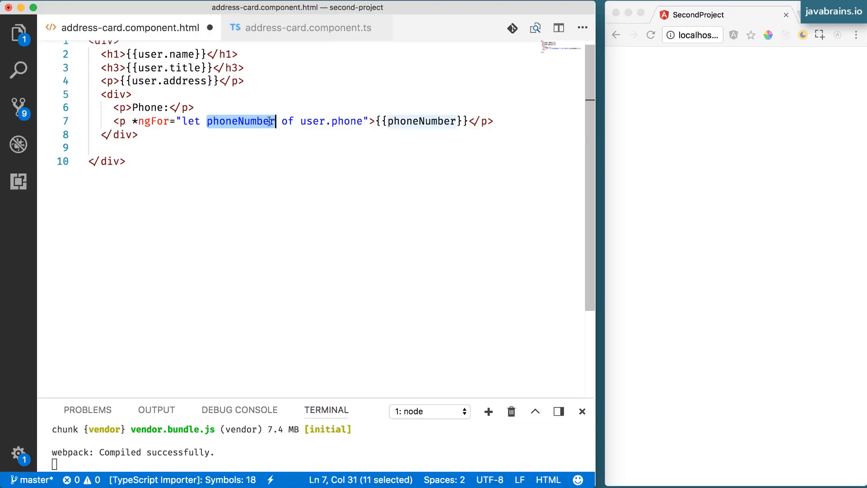
click(338, 121)
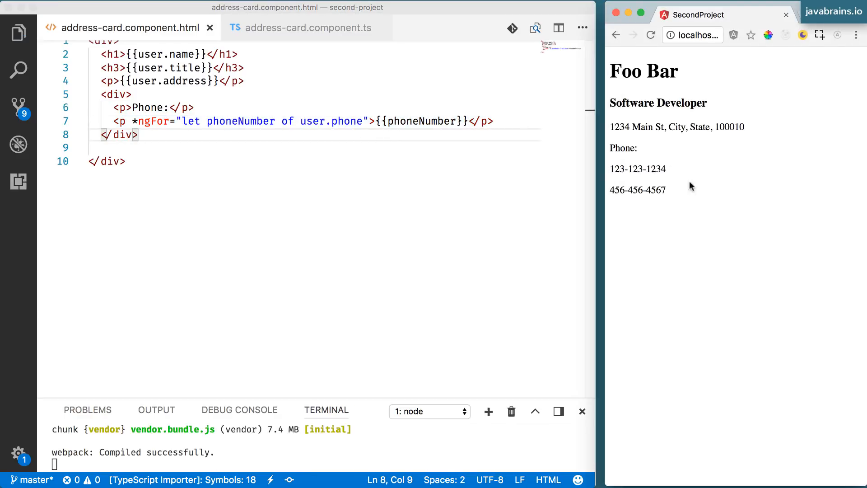
drag(611, 169, 666, 189)
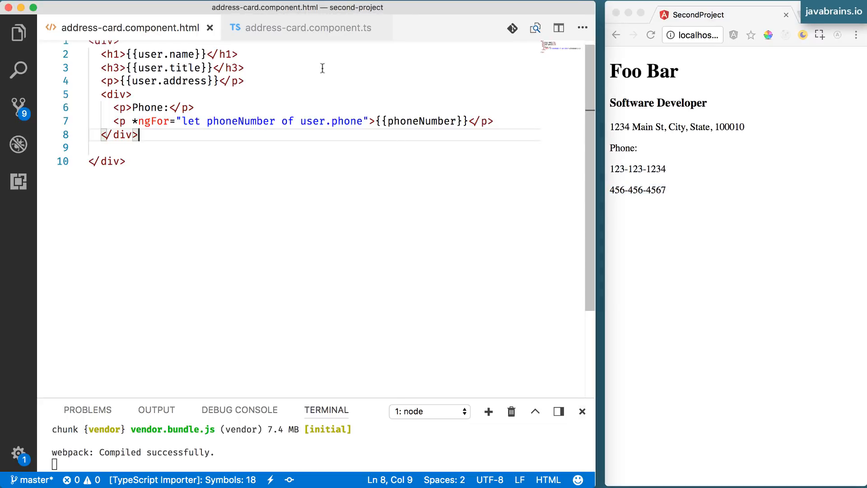
click(298, 28)
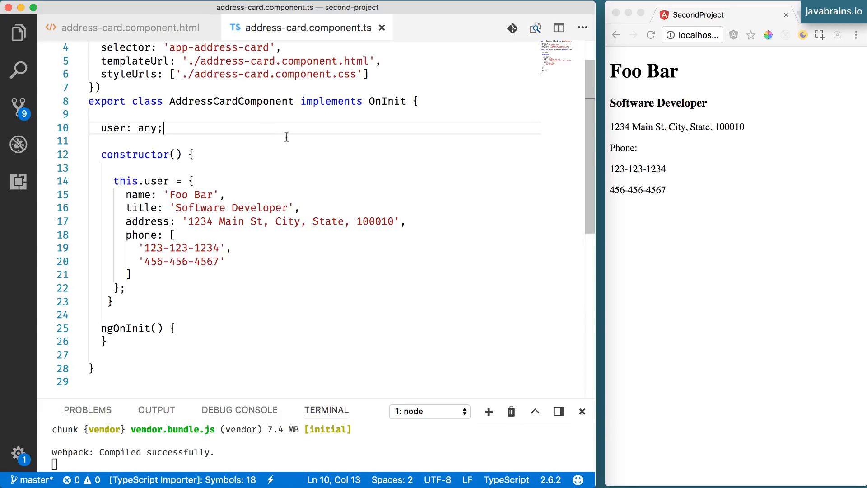
text('789-789-7890',)
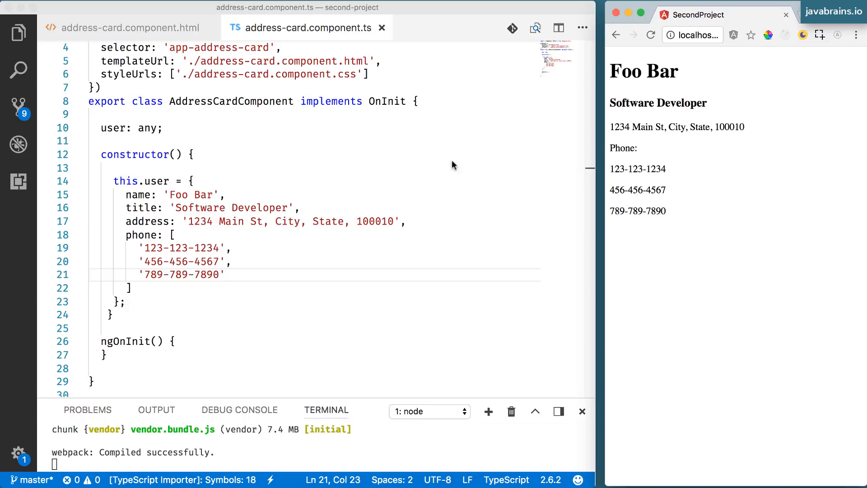
click(130, 28)
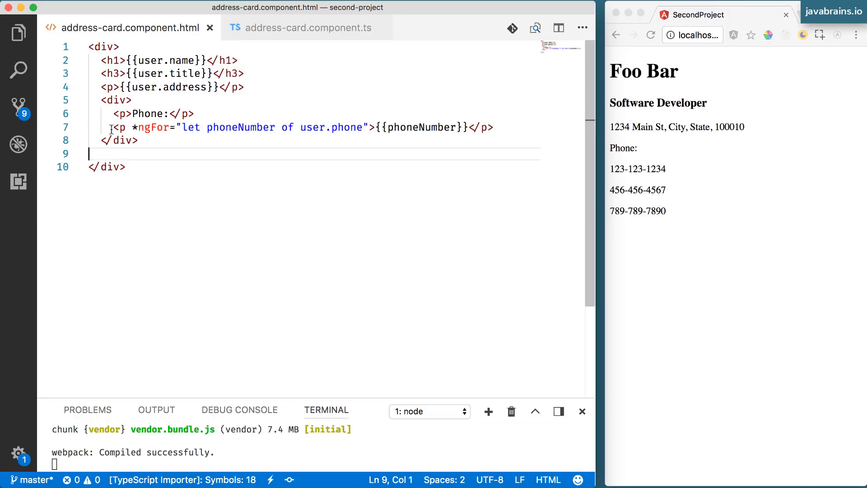
double_click(153, 127)
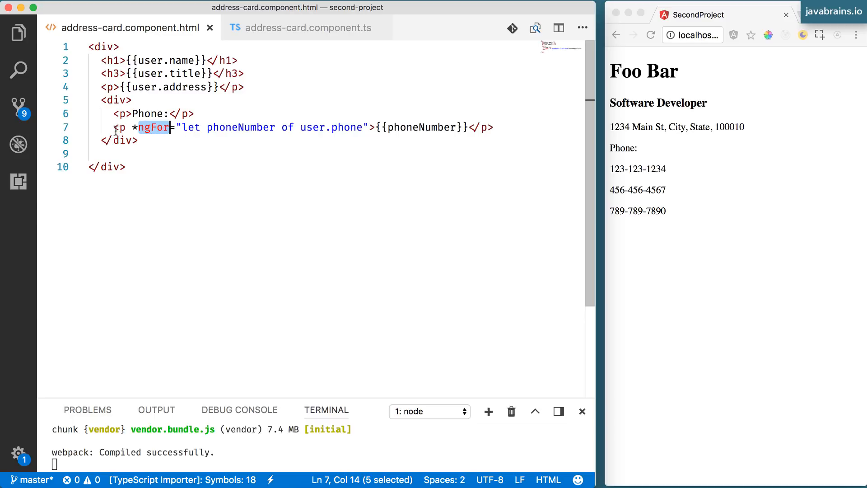
click(140, 140)
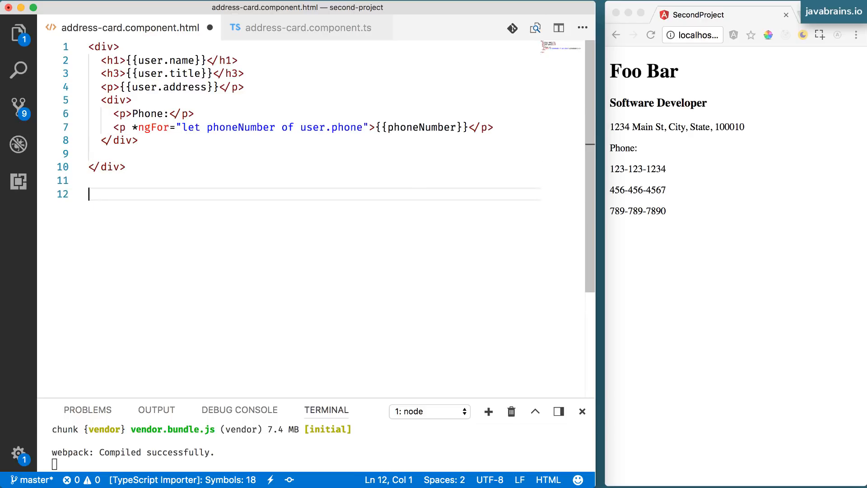
text(<hello)
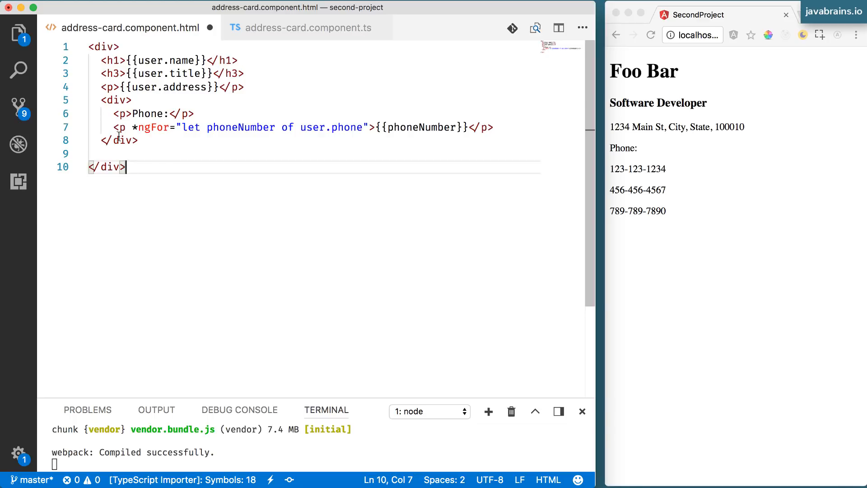
double_click(156, 127)
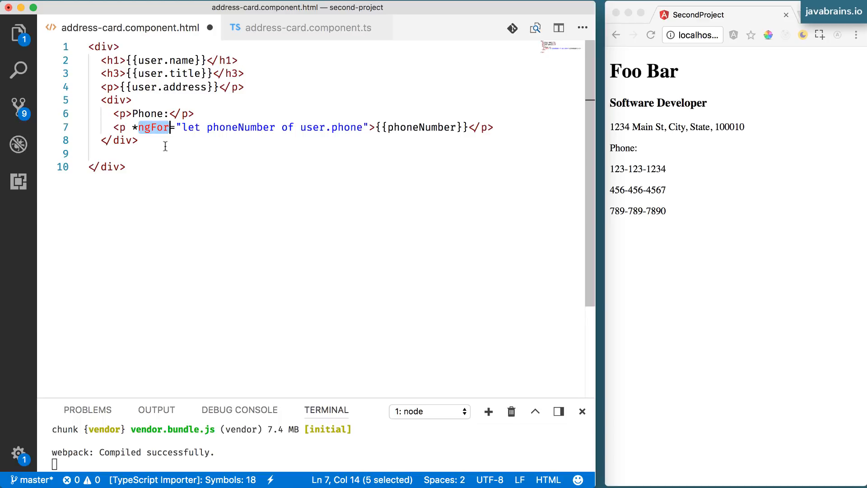
mouse_move(190, 134)
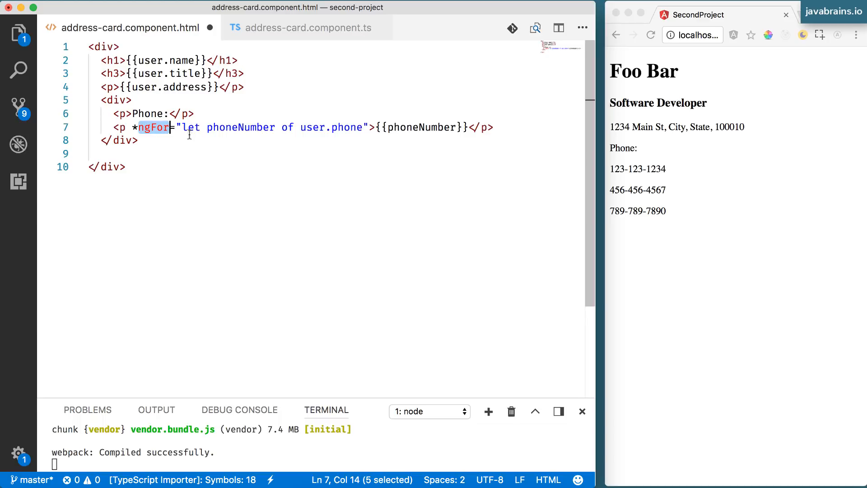
click(140, 141)
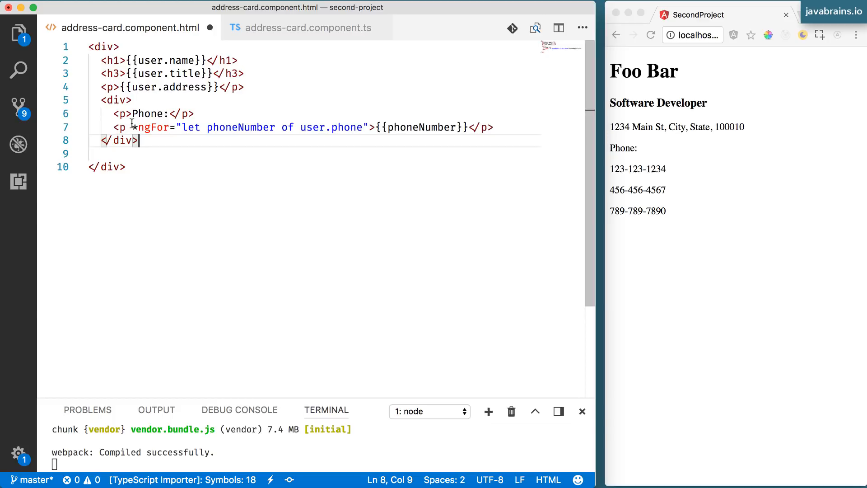
mouse_move(325, 93)
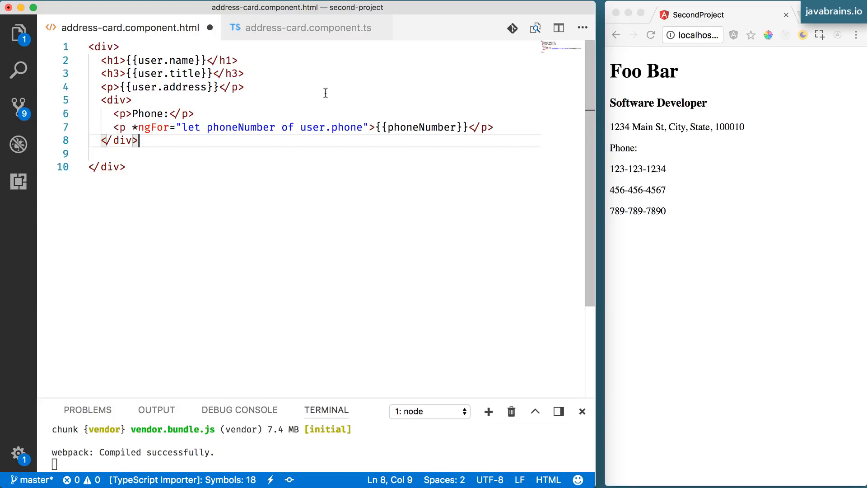